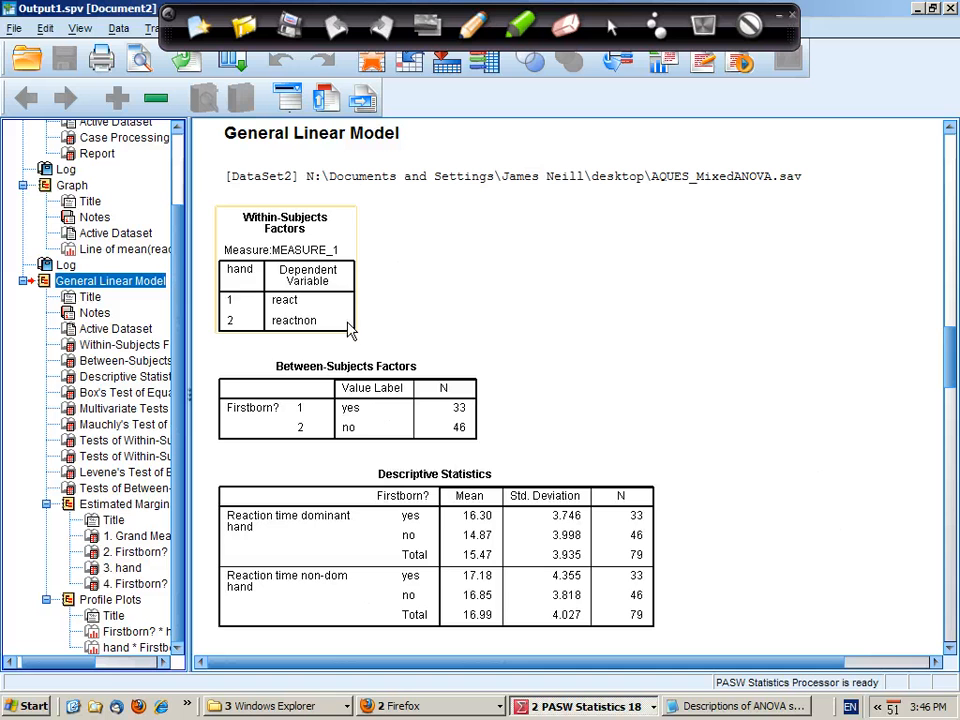
mouse_move(325, 318)
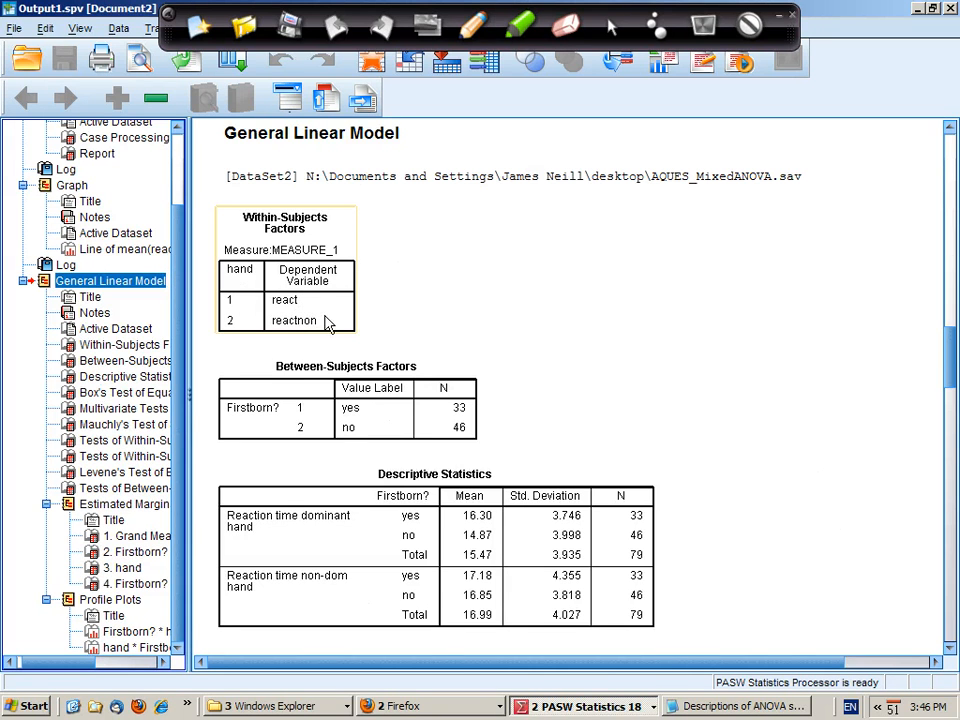
mouse_move(313, 335)
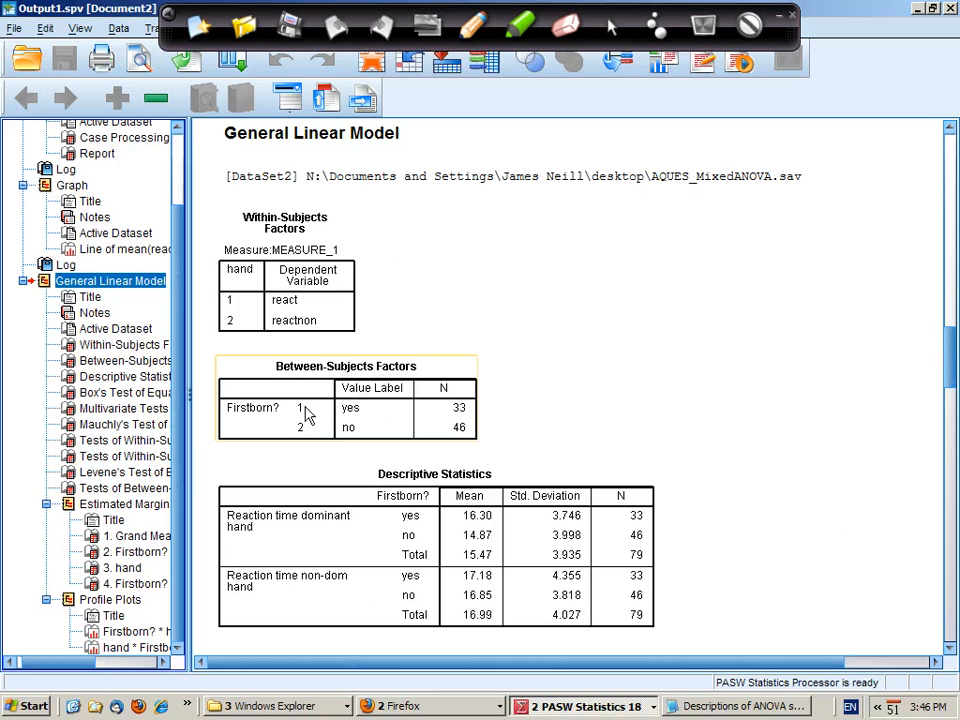
mouse_move(365, 417)
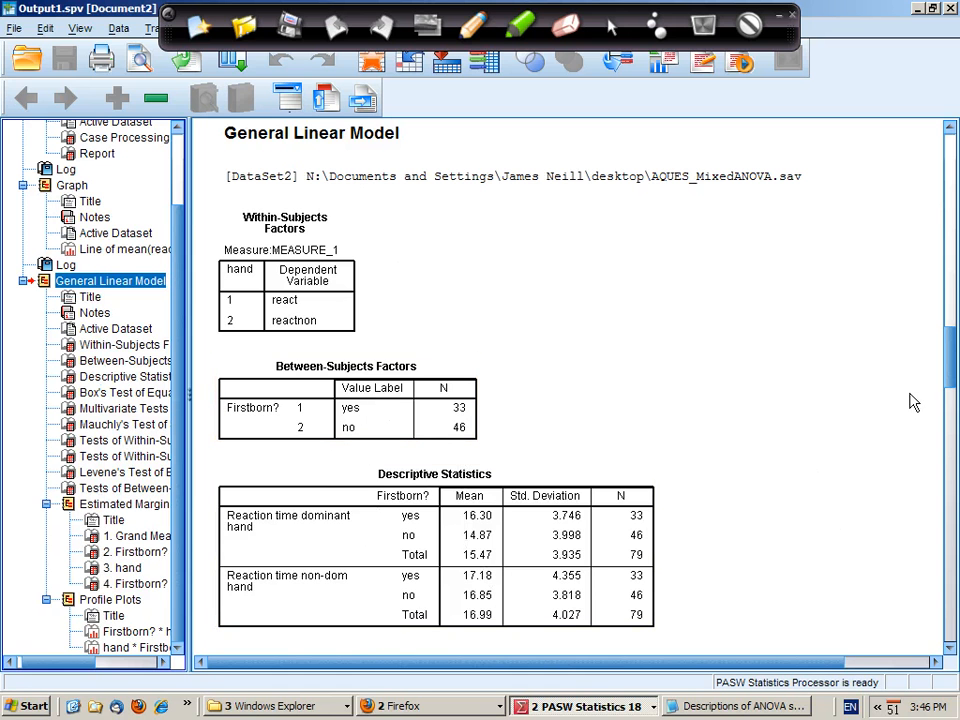
scroll("down", 3)
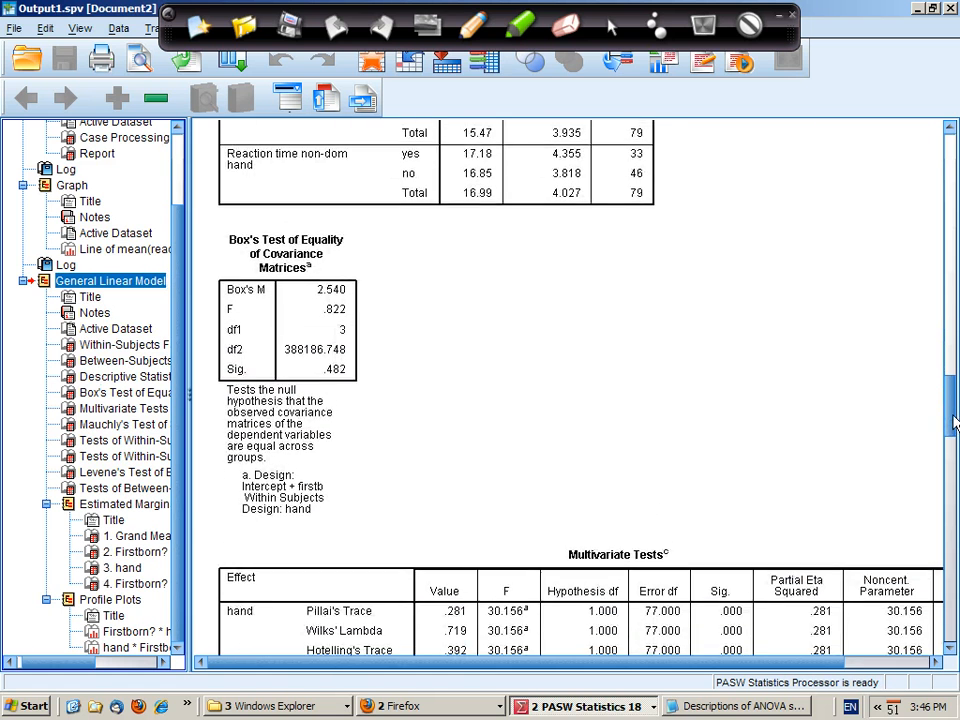
scroll("down", 3)
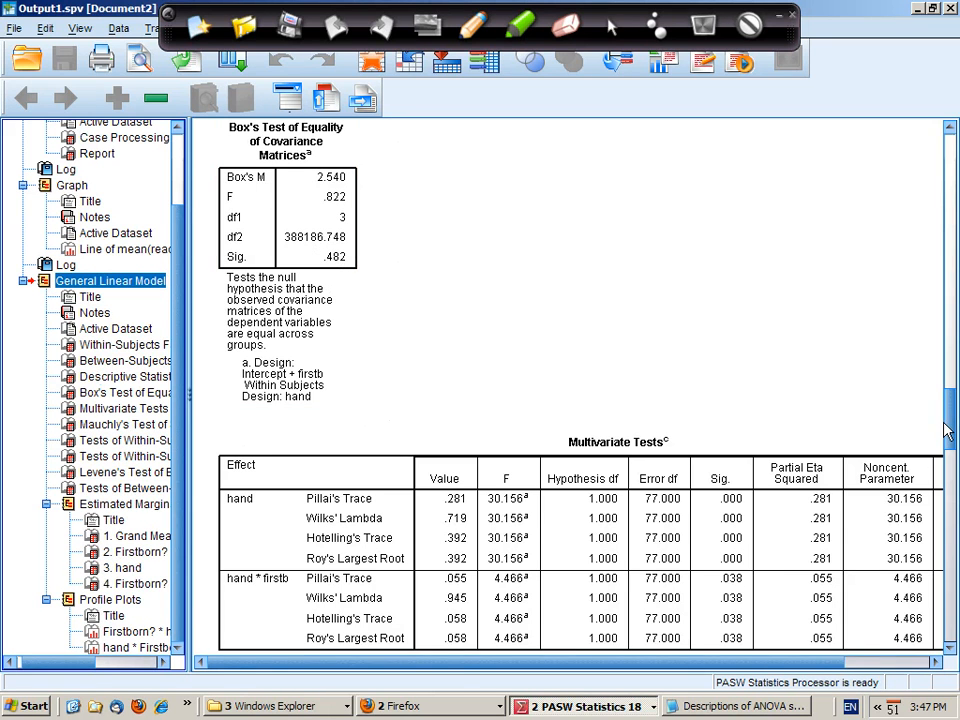
scroll("down", 3)
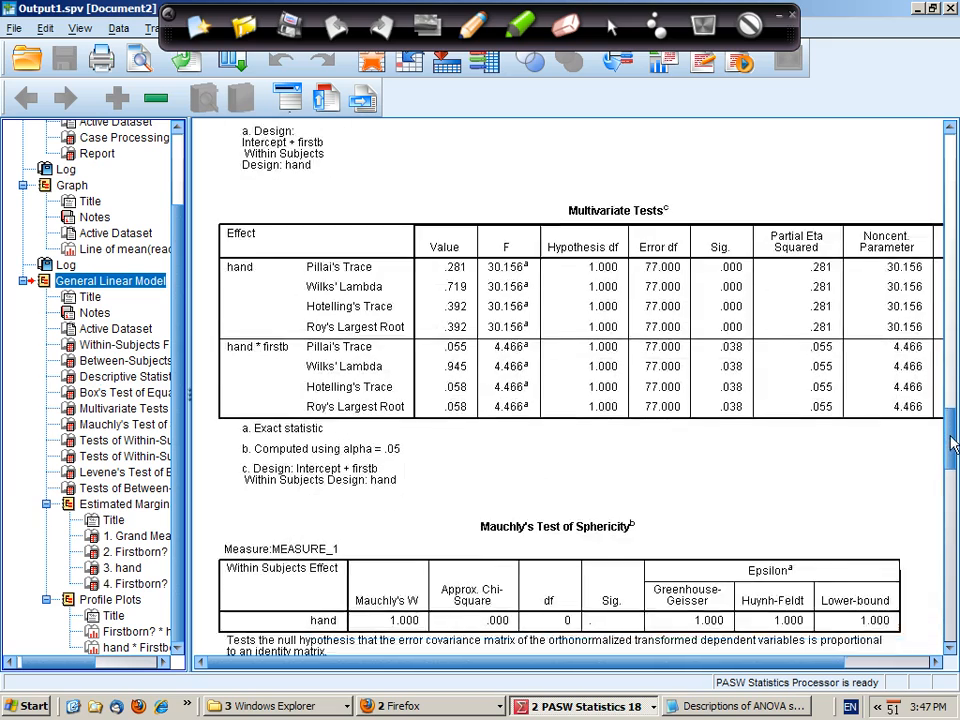
scroll("down", 3)
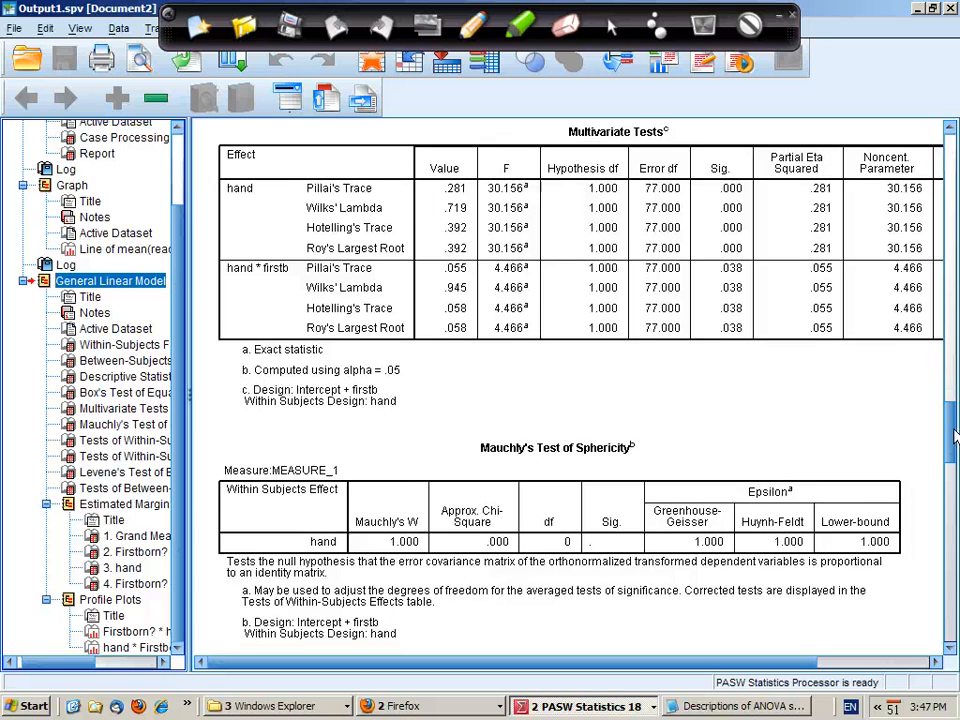
scroll("down", 3)
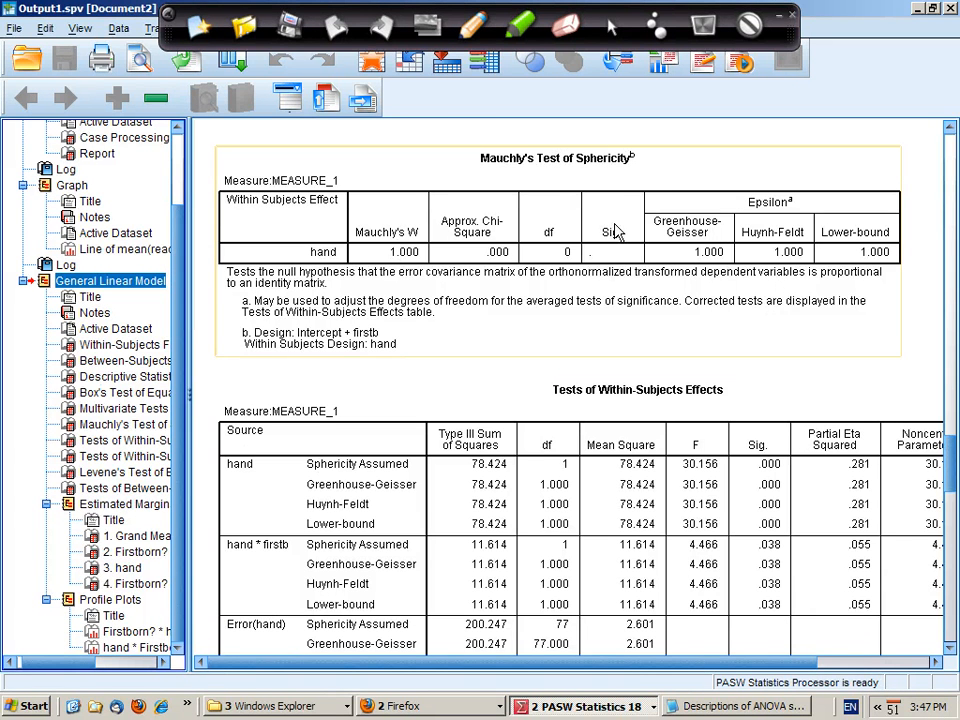
mouse_move(615, 258)
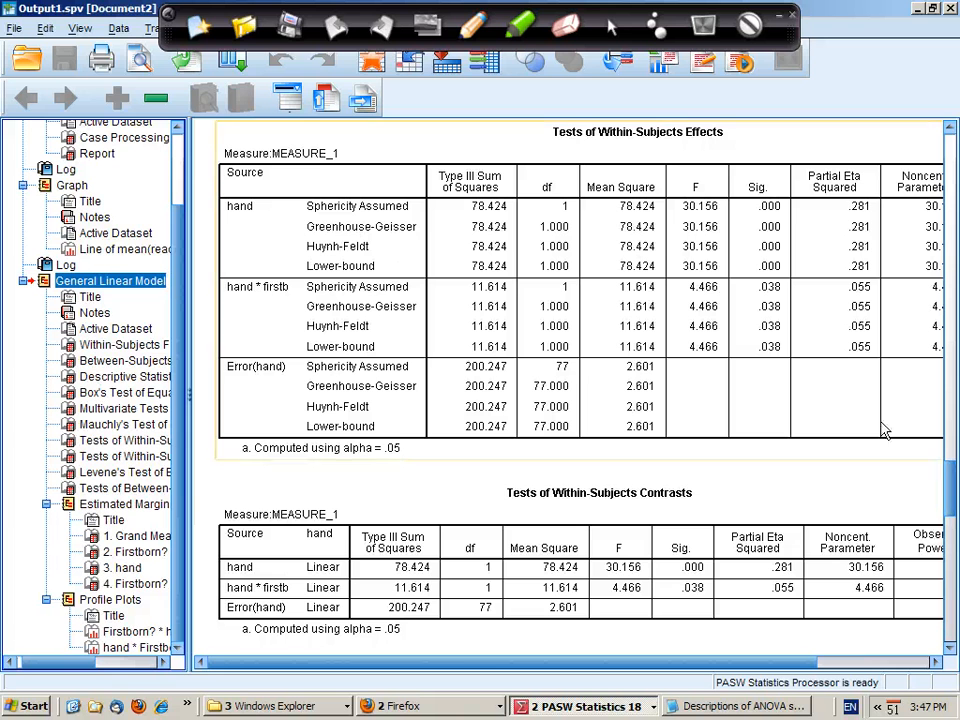
mouse_move(467, 210)
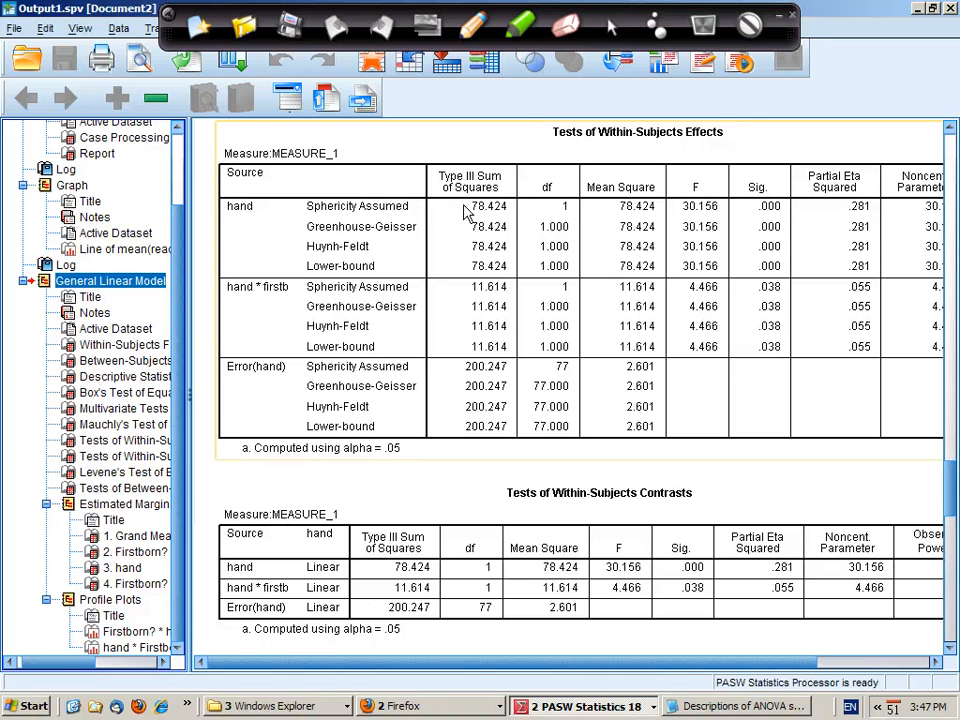
mouse_move(277, 167)
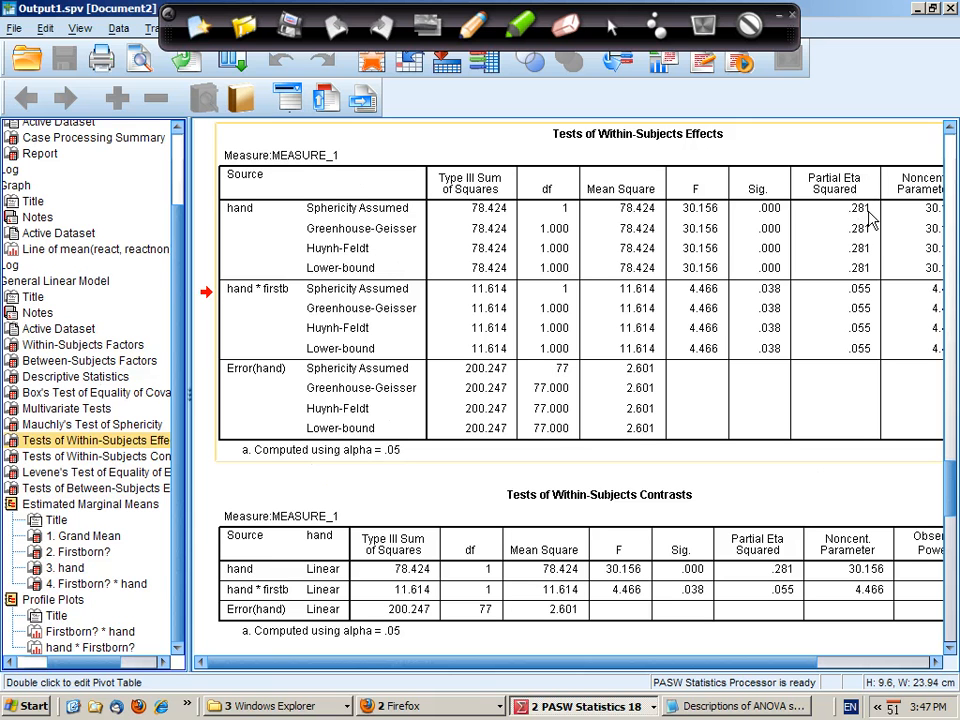
mouse_move(885, 220)
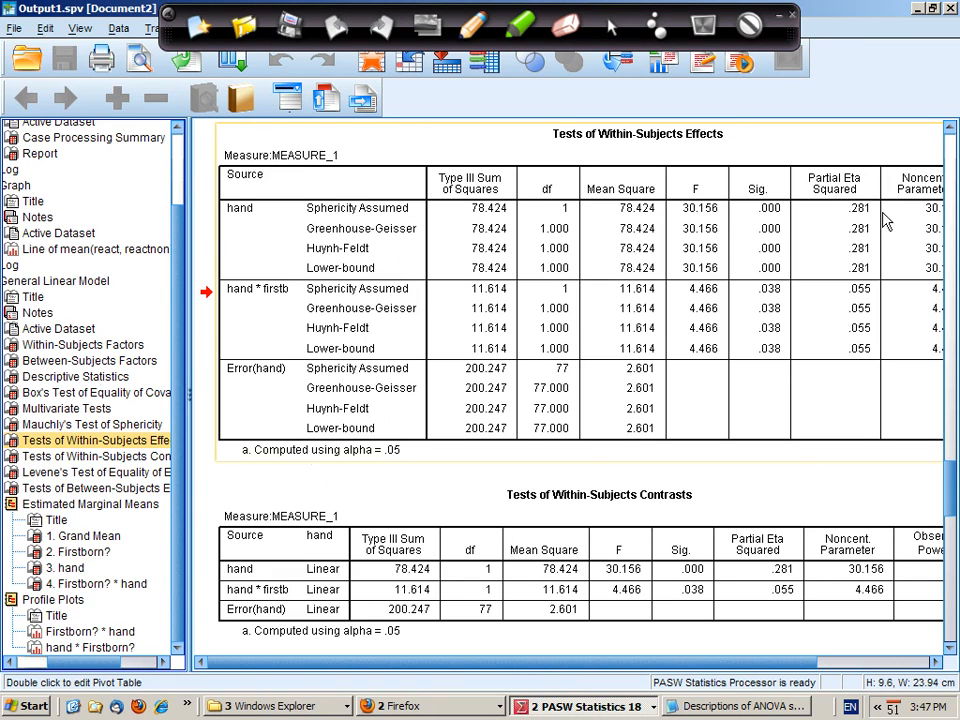
mouse_move(245, 272)
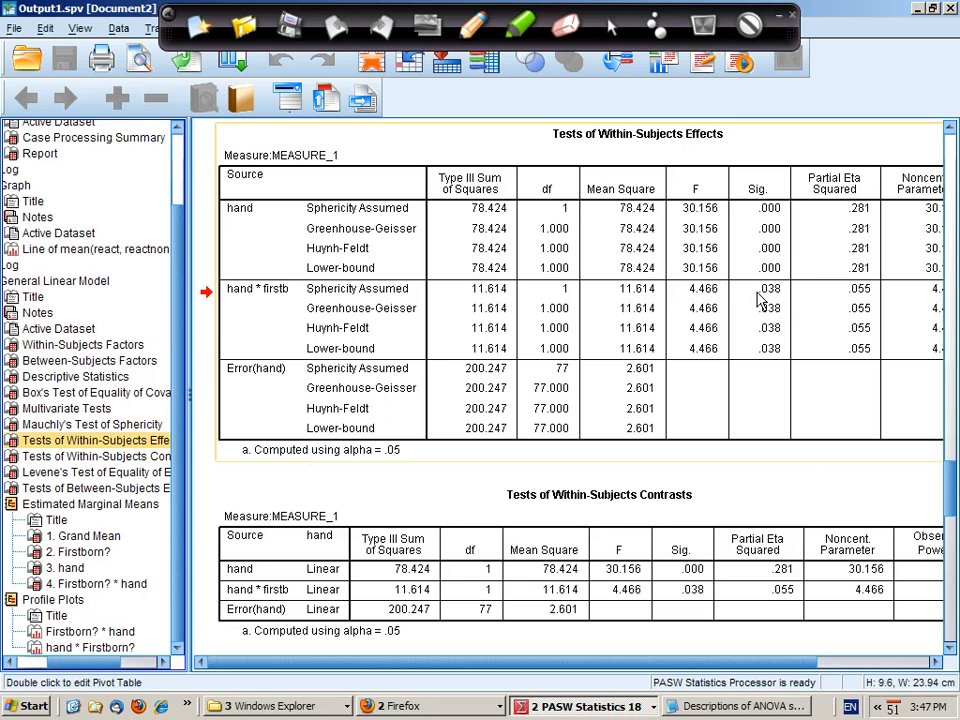
mouse_move(863, 310)
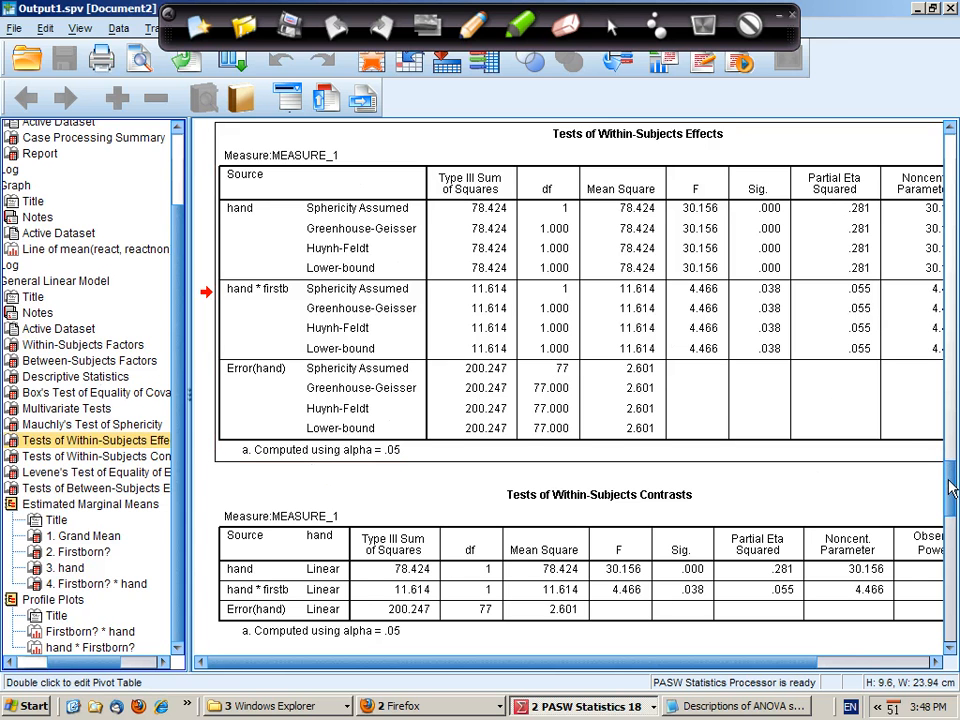
scroll("down", 3)
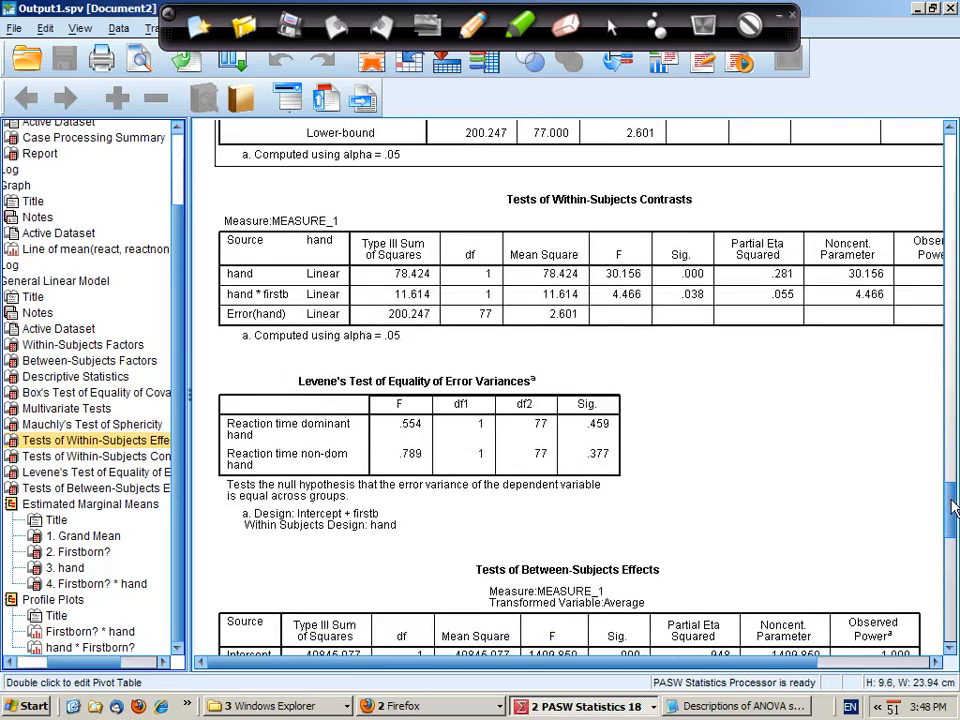
scroll("down", 3)
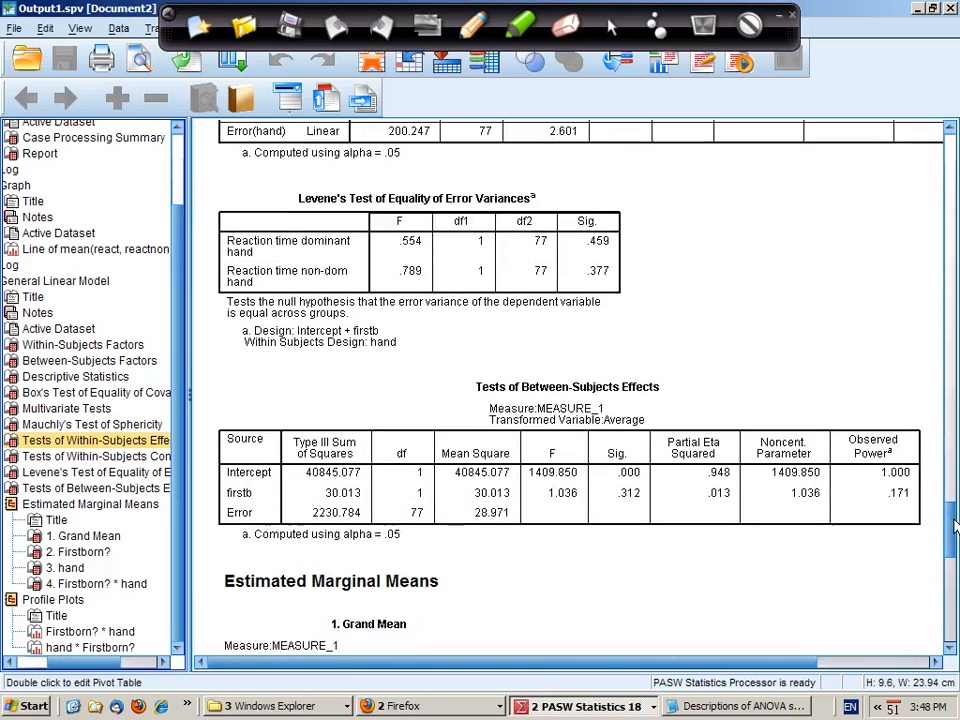
scroll("down", 3)
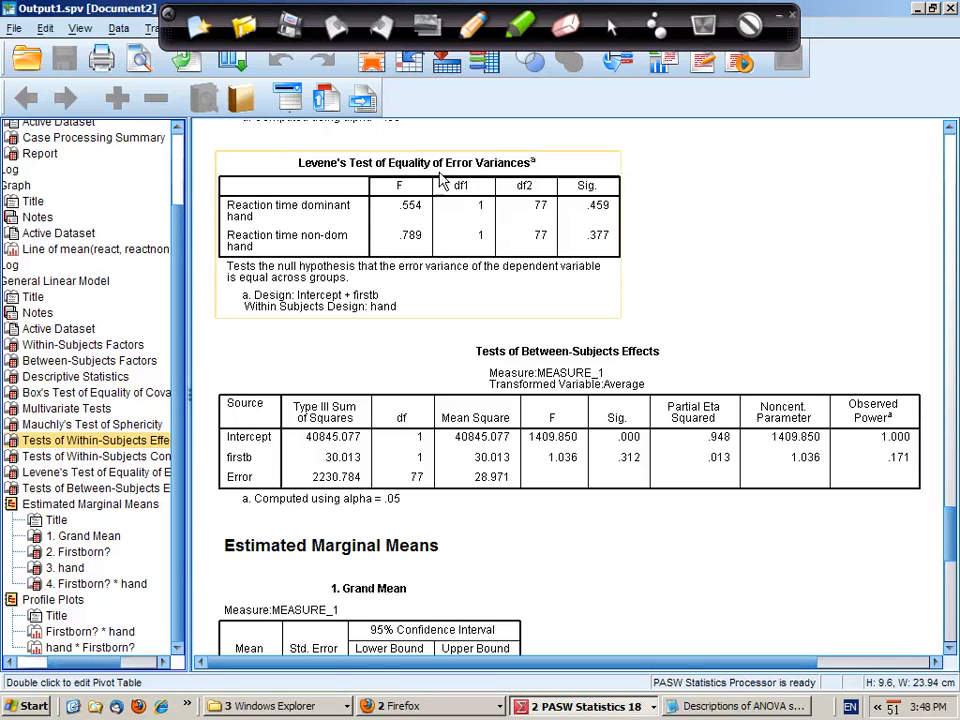
mouse_move(610, 200)
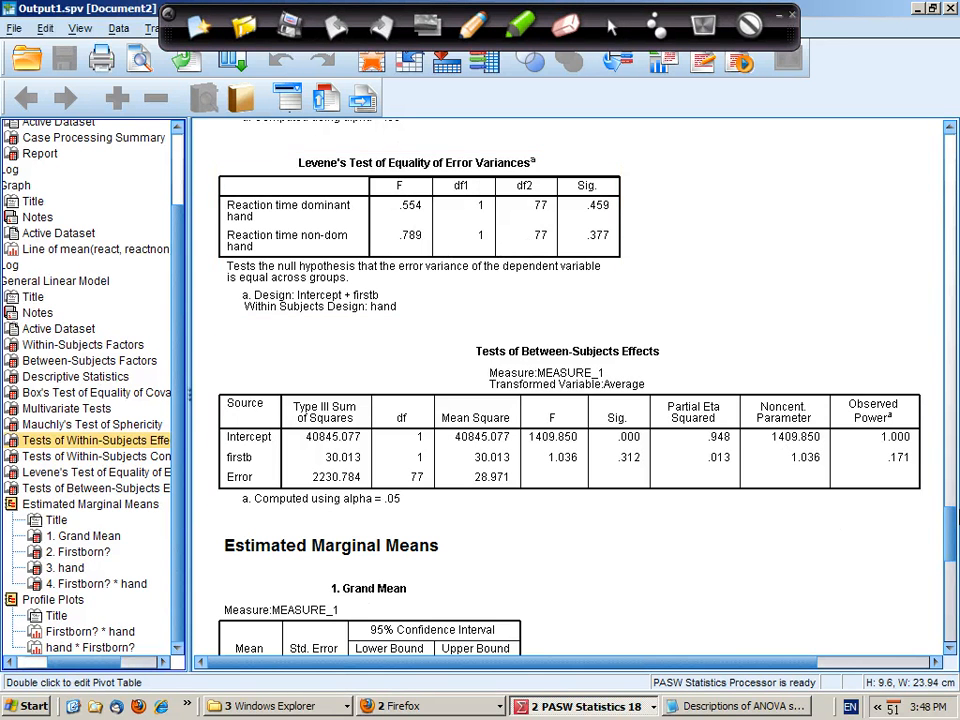
scroll("down", 3)
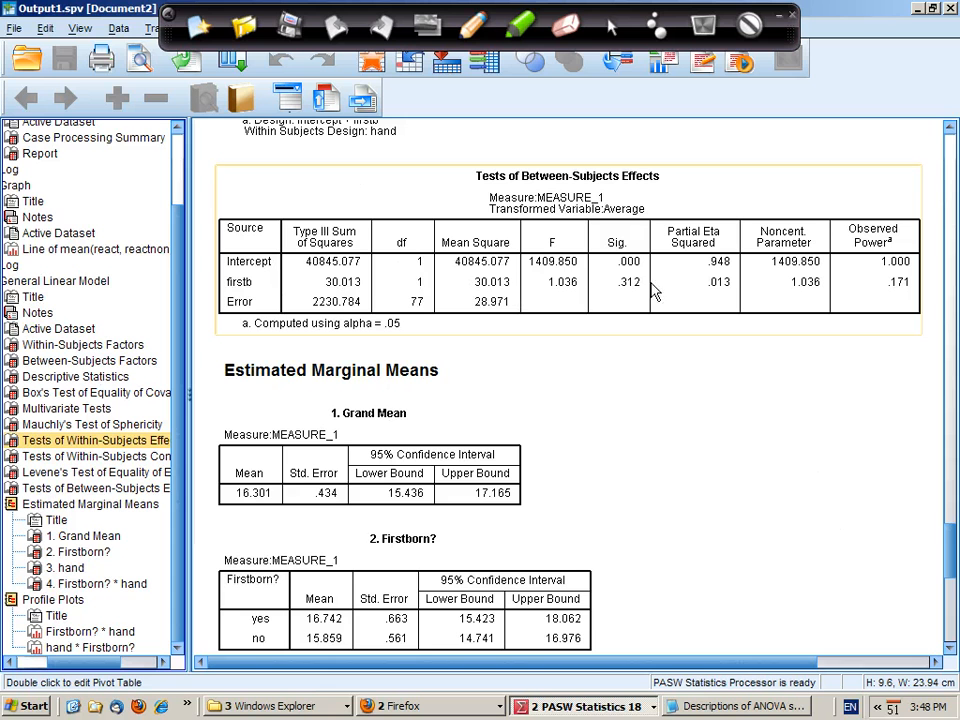
mouse_move(708, 312)
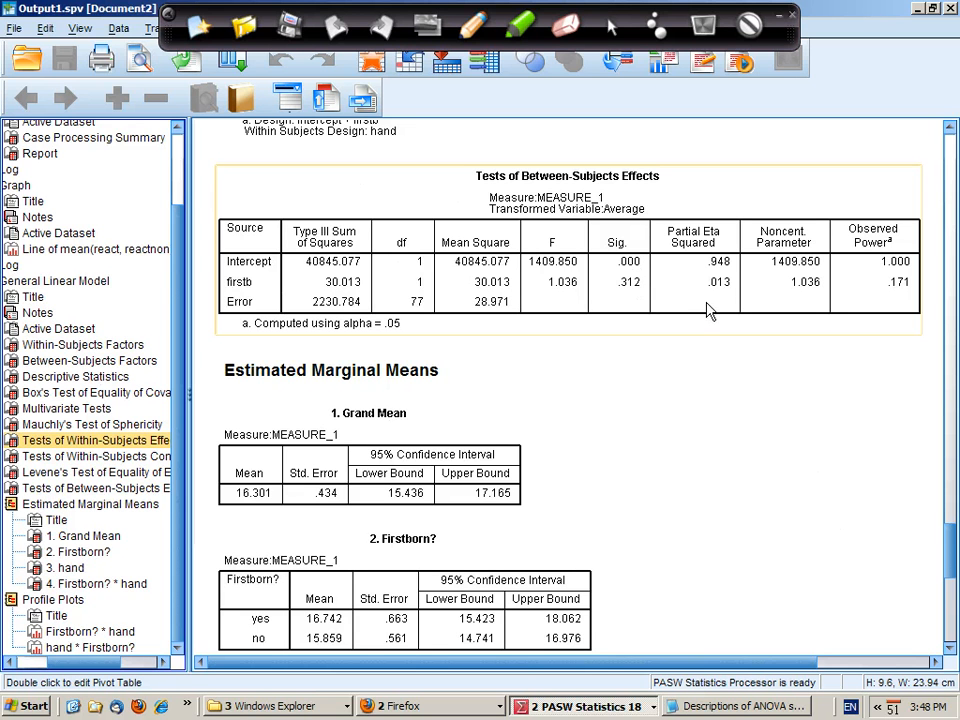
mouse_move(940, 480)
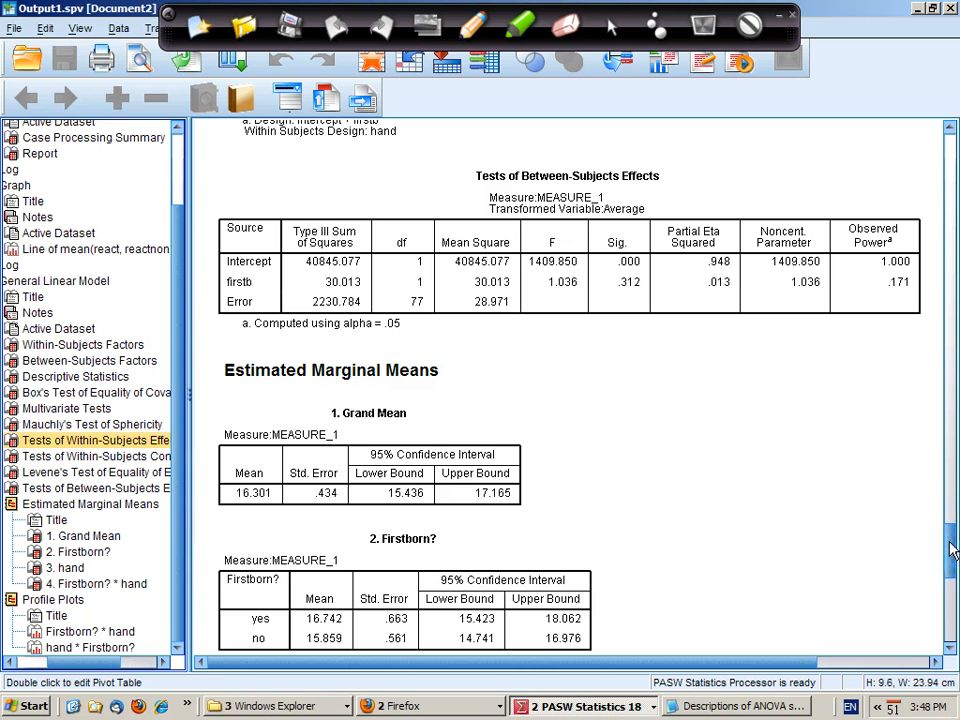
scroll("down", 3)
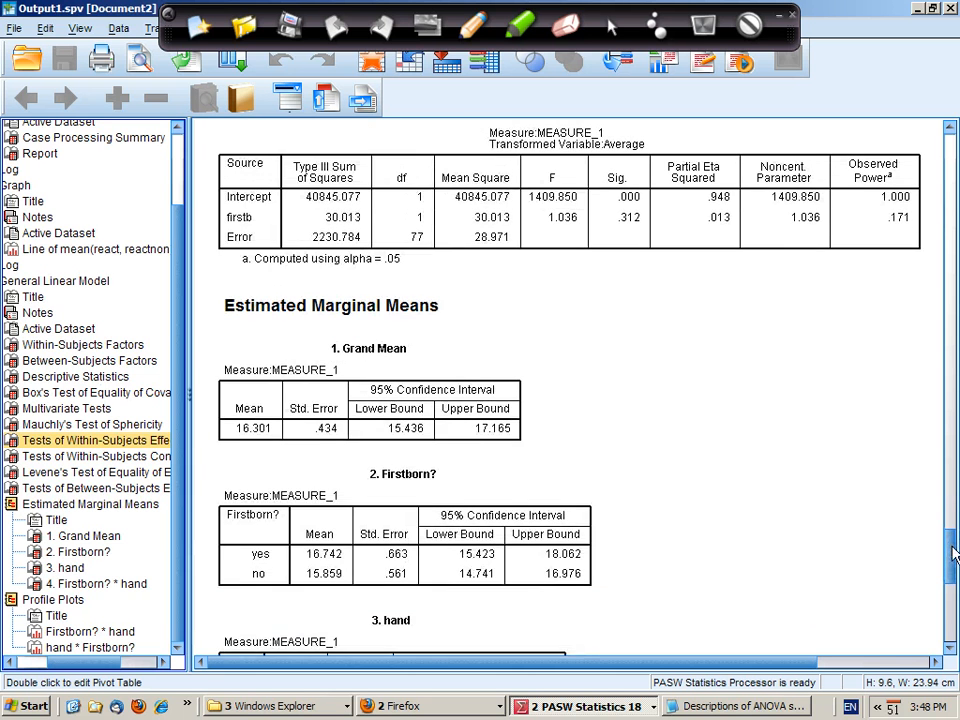
scroll("down", 3)
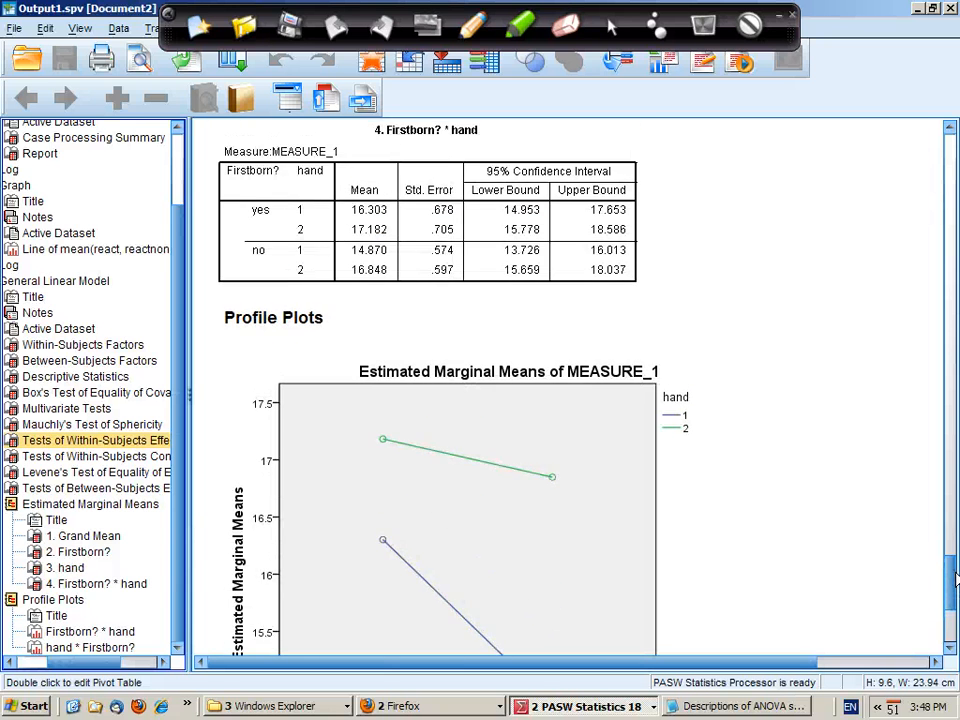
scroll("down", 3)
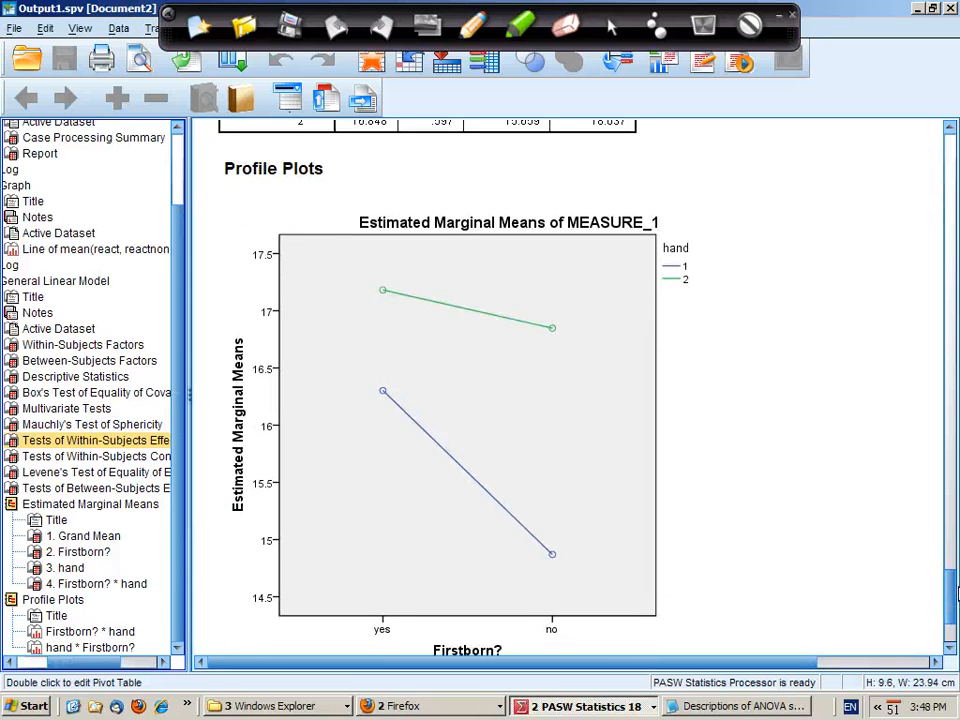
scroll("down", 3)
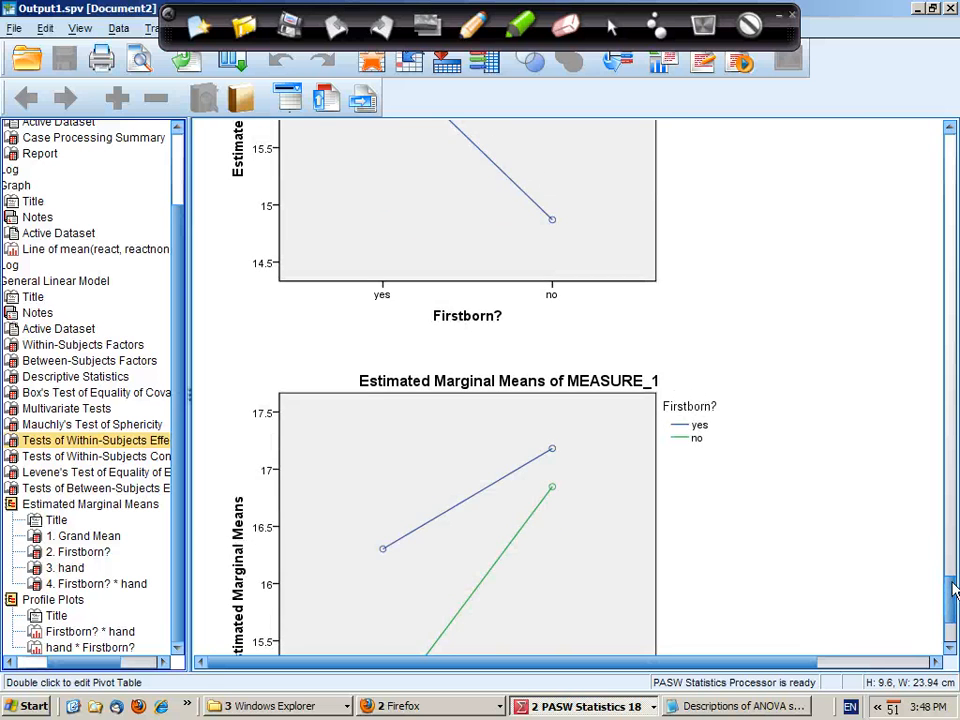
scroll("down", 3)
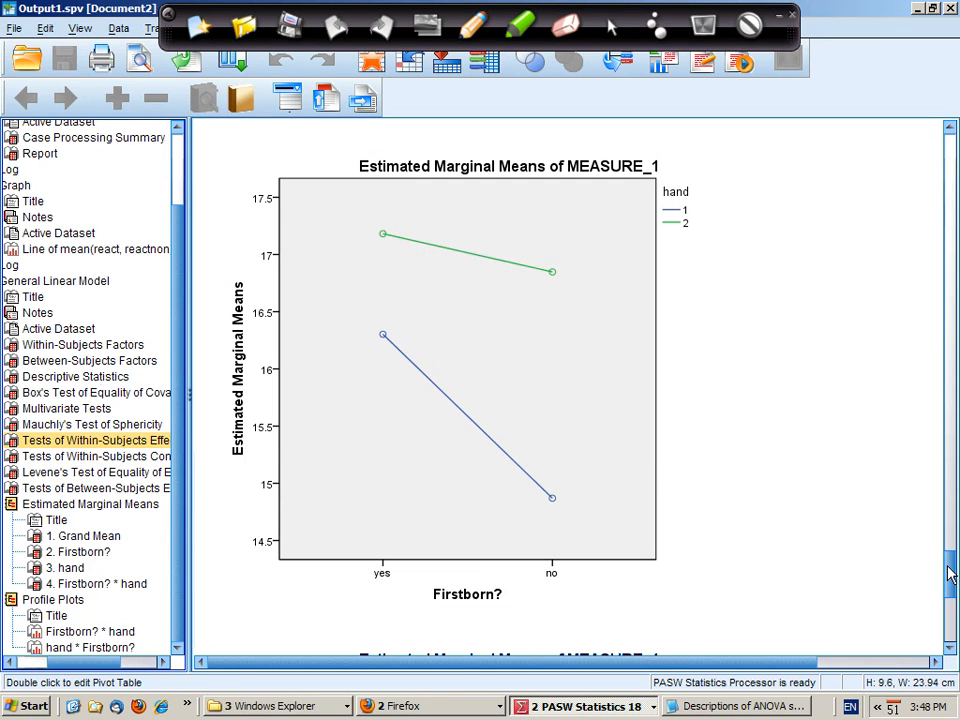
mouse_move(930, 561)
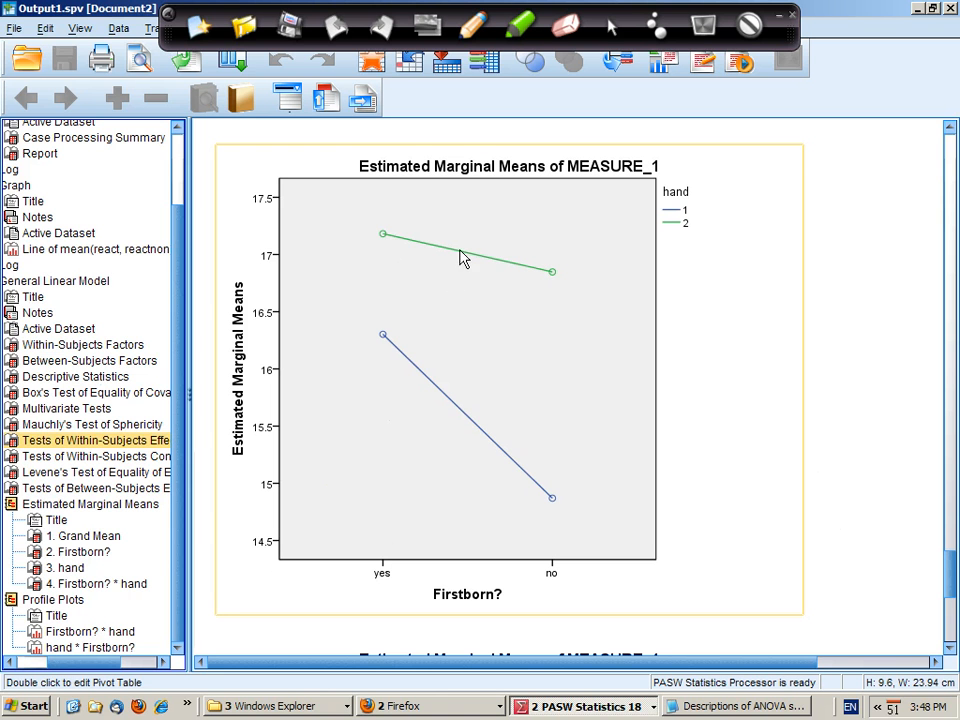
mouse_move(452, 282)
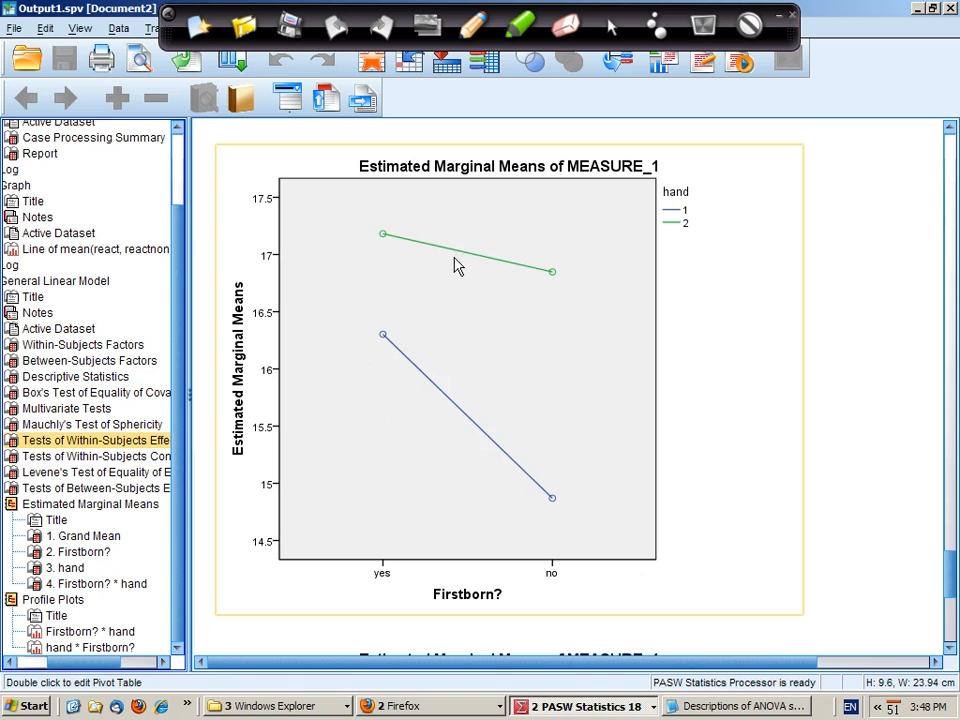
mouse_move(396, 401)
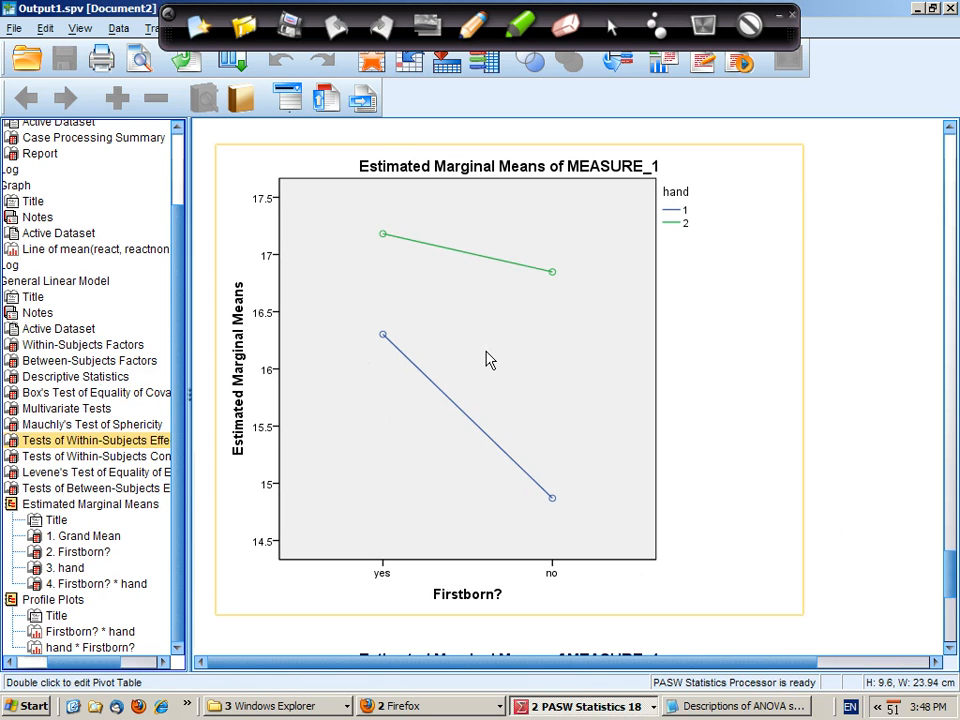
mouse_move(383, 243)
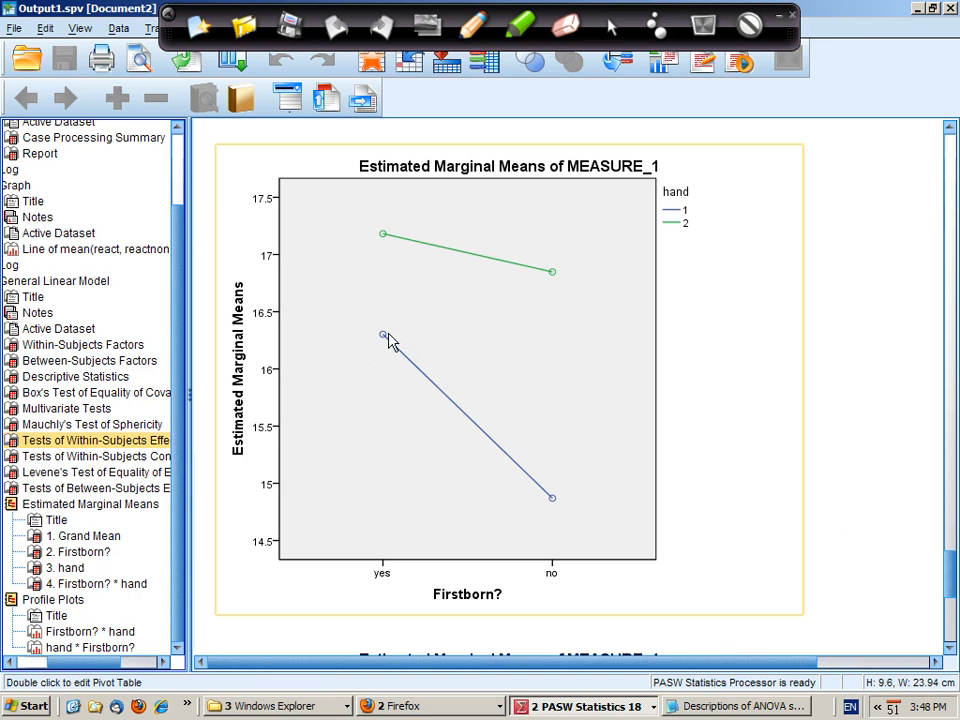
mouse_move(580, 483)
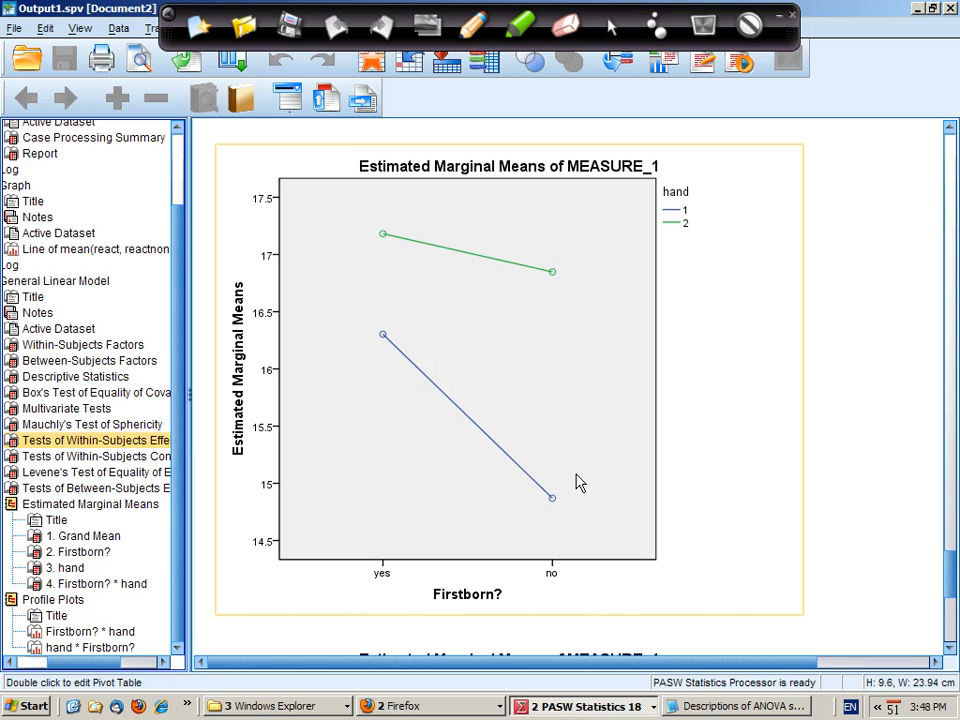
mouse_move(738, 420)
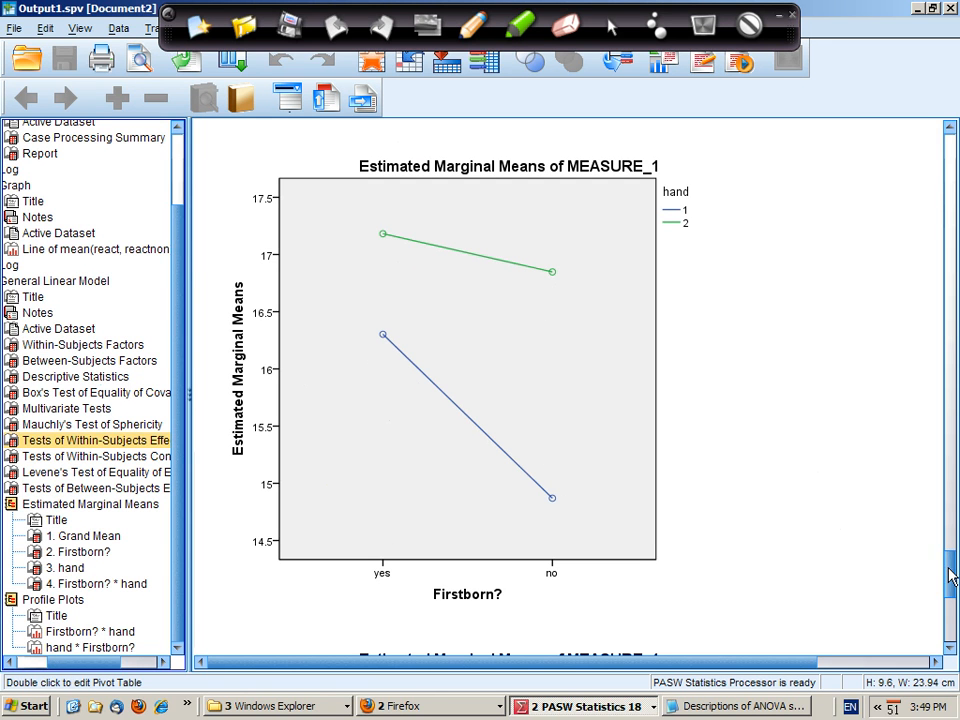
scroll("down", 3)
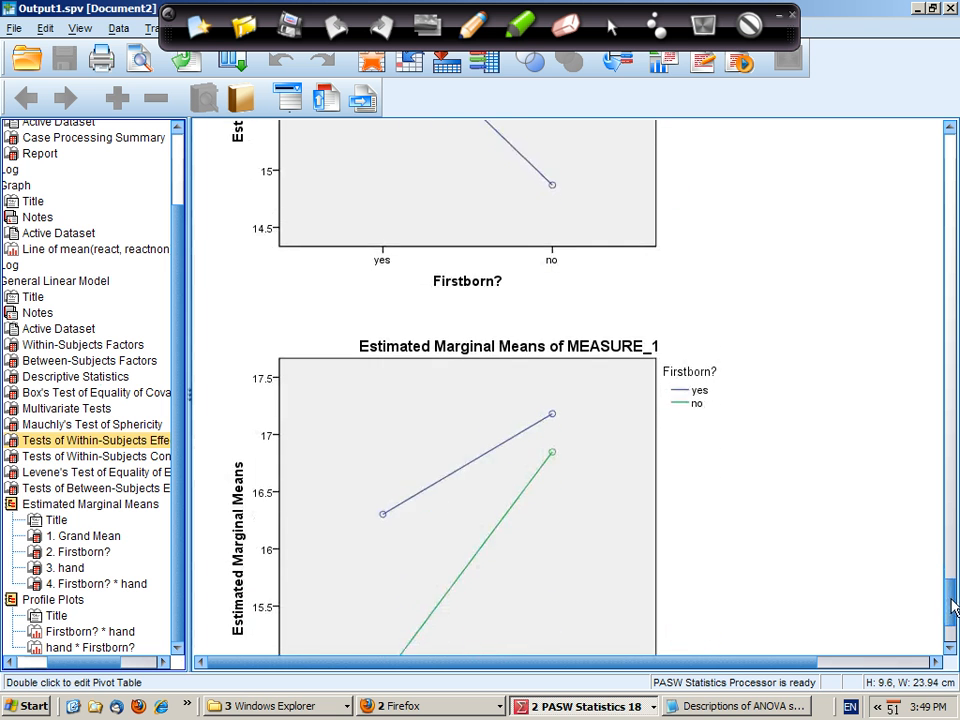
scroll("down", 3)
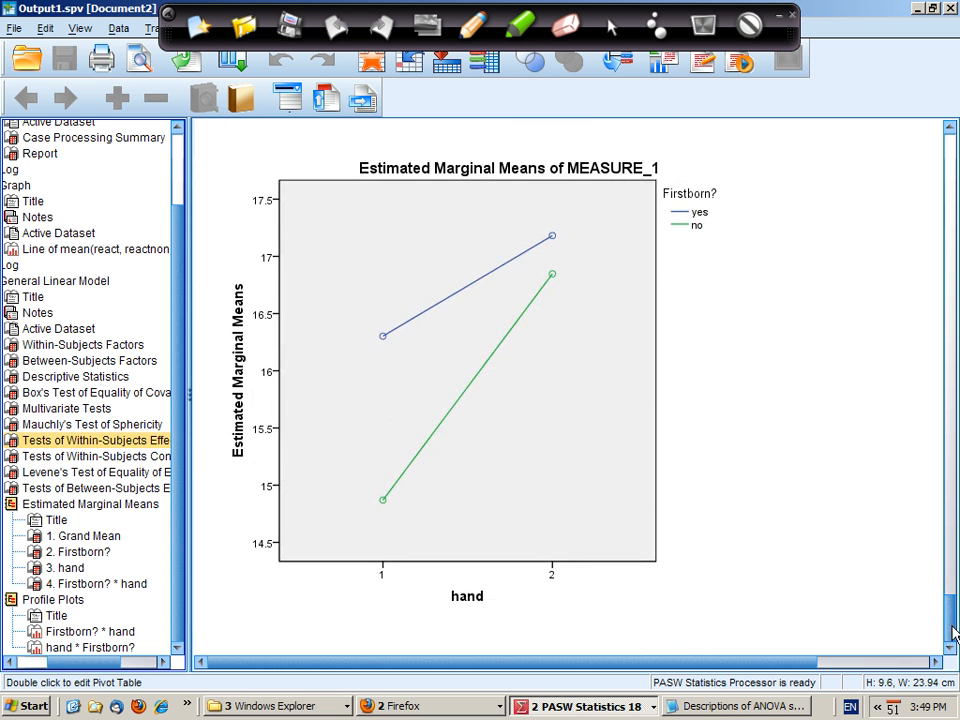
scroll("down", 3)
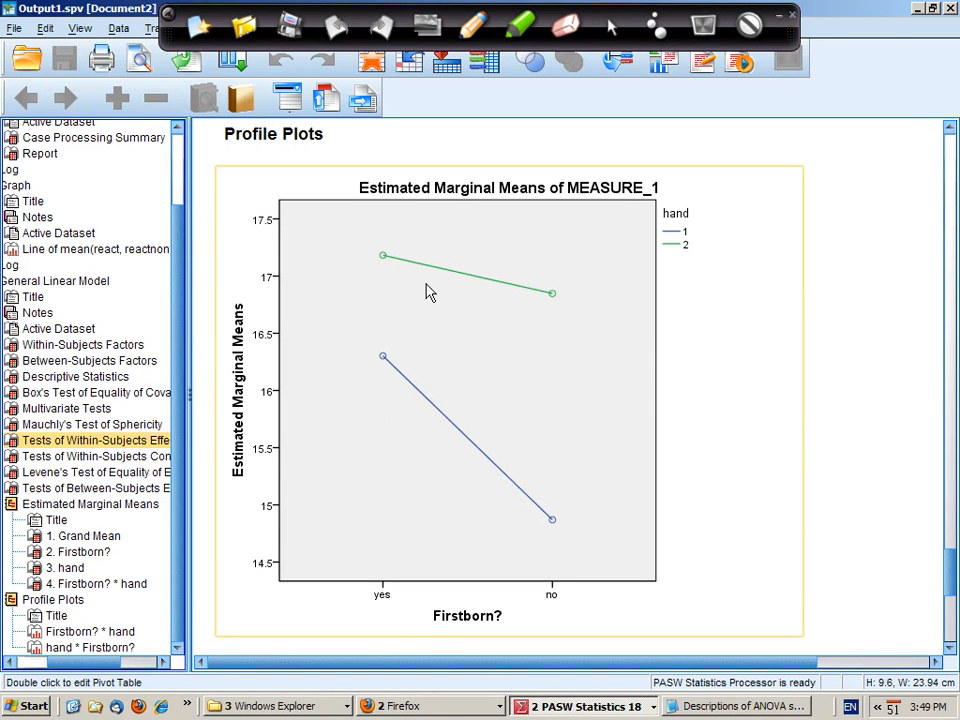
mouse_move(417, 278)
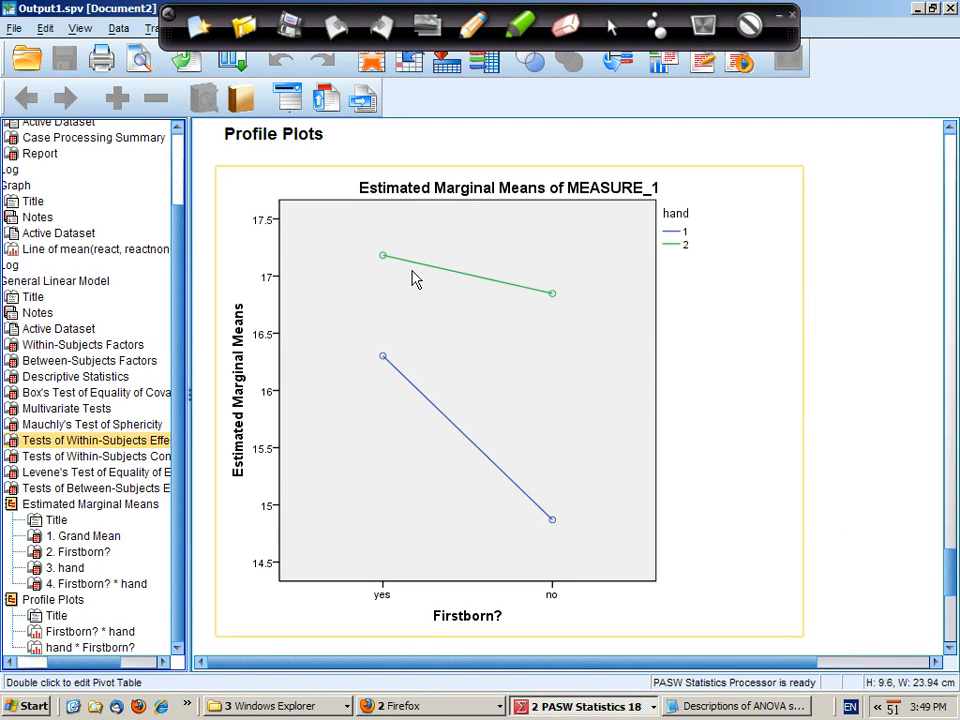
mouse_move(421, 367)
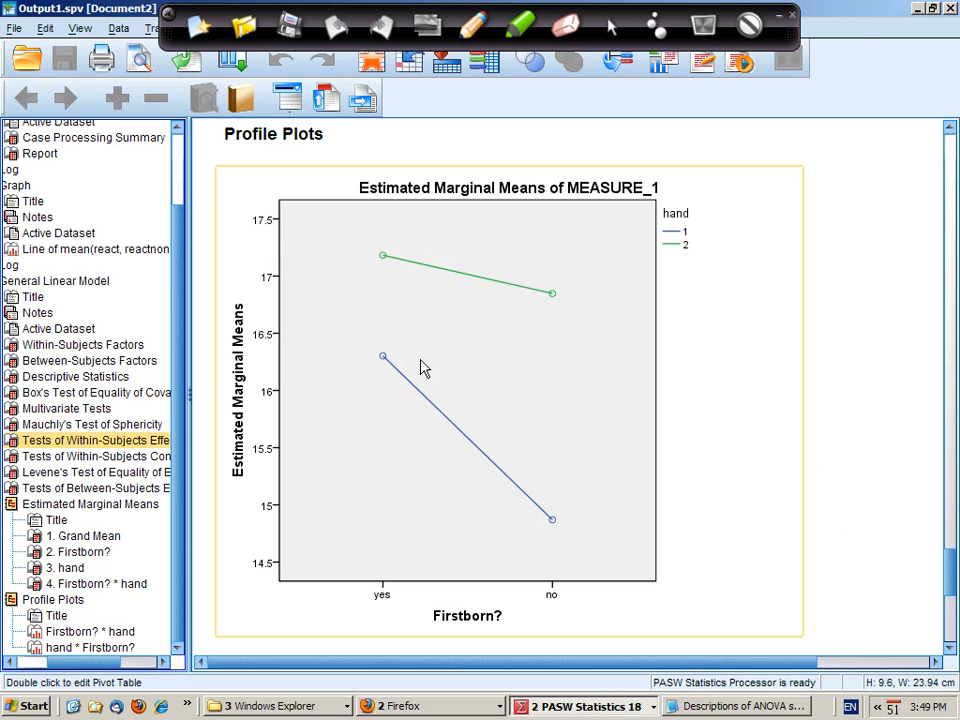
mouse_move(473, 287)
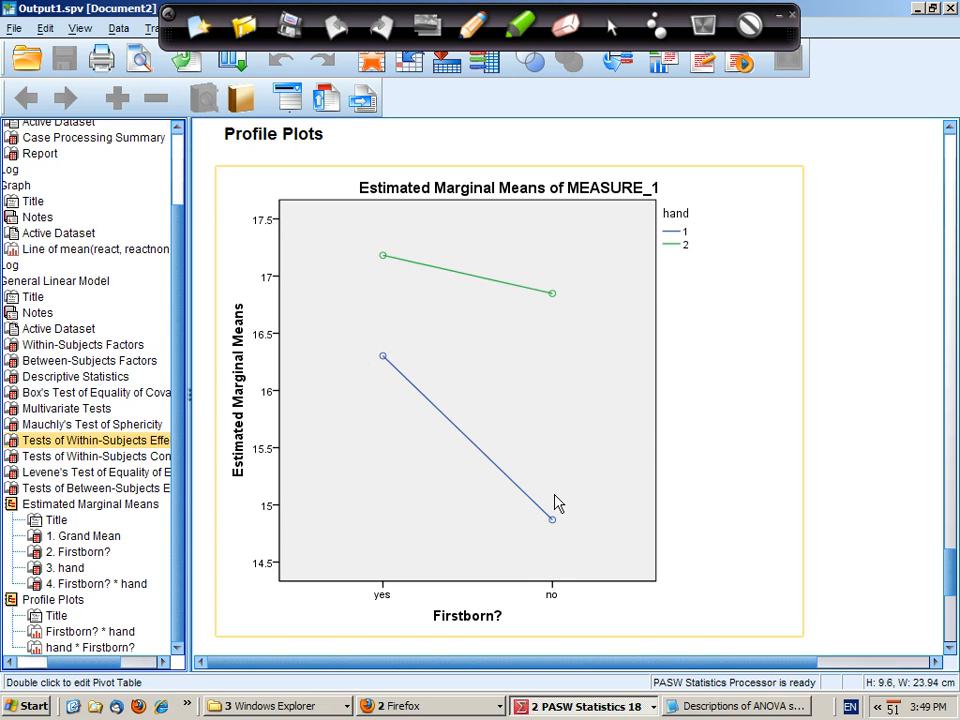
mouse_move(548, 503)
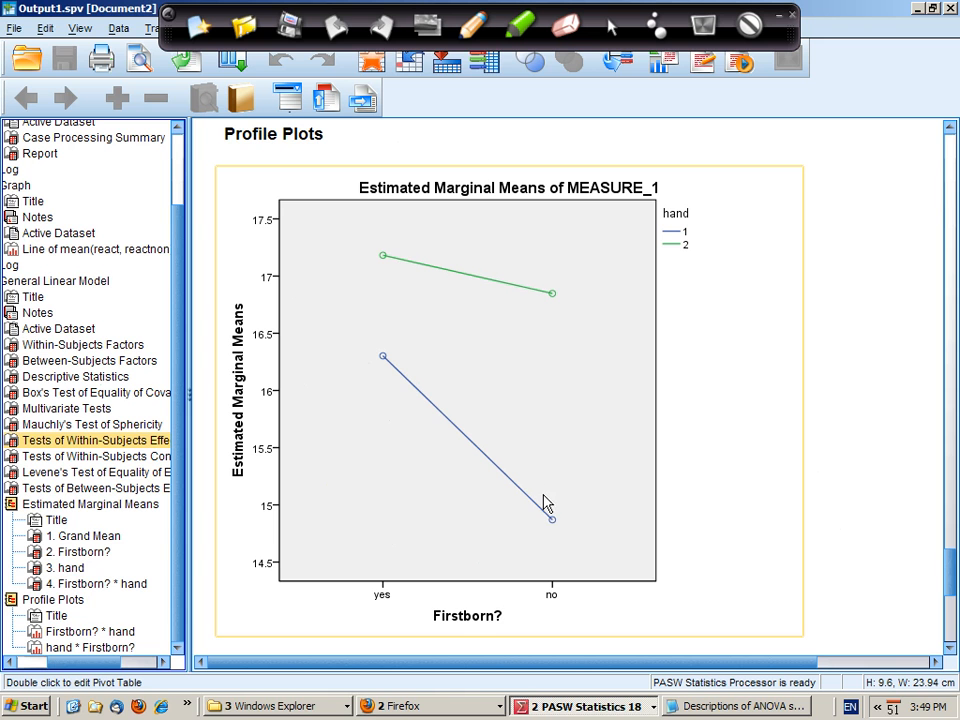
mouse_move(388, 362)
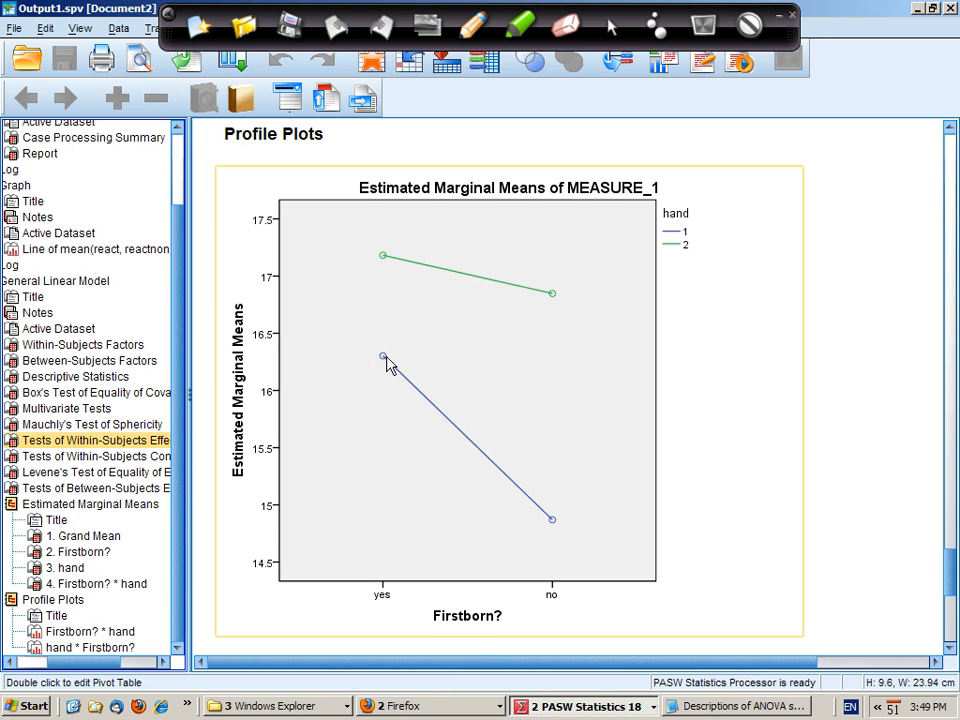
mouse_move(446, 384)
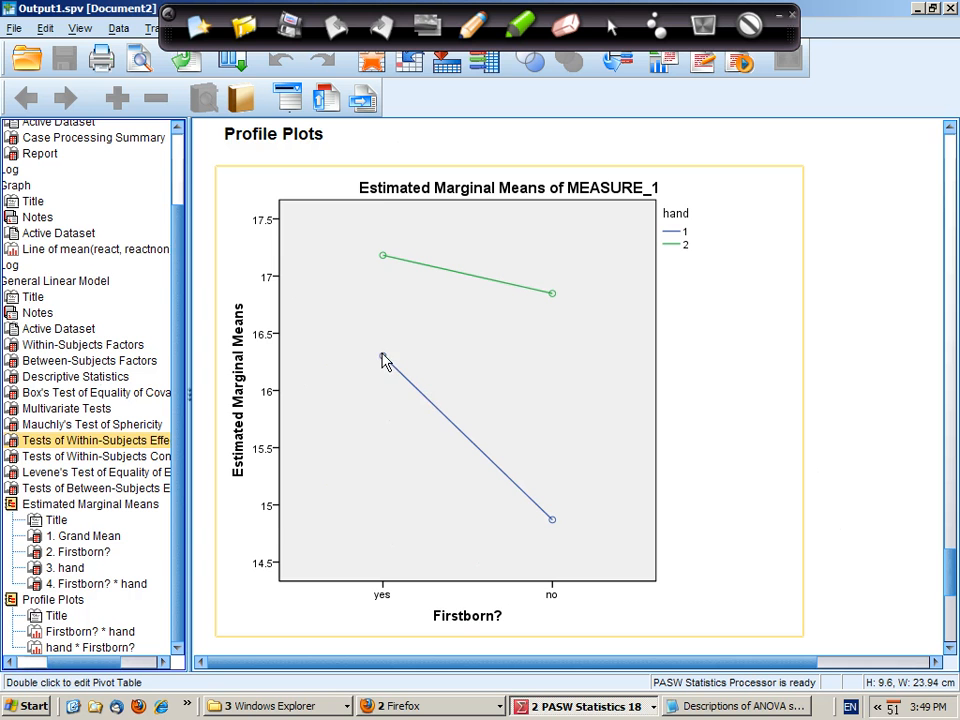
mouse_move(483, 456)
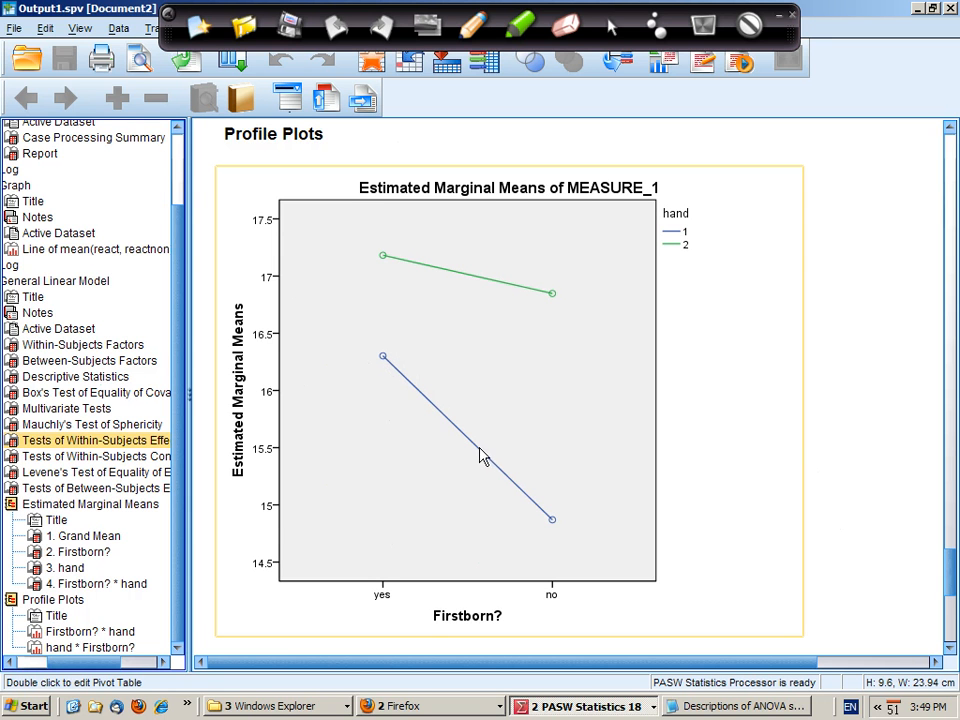
mouse_move(570, 516)
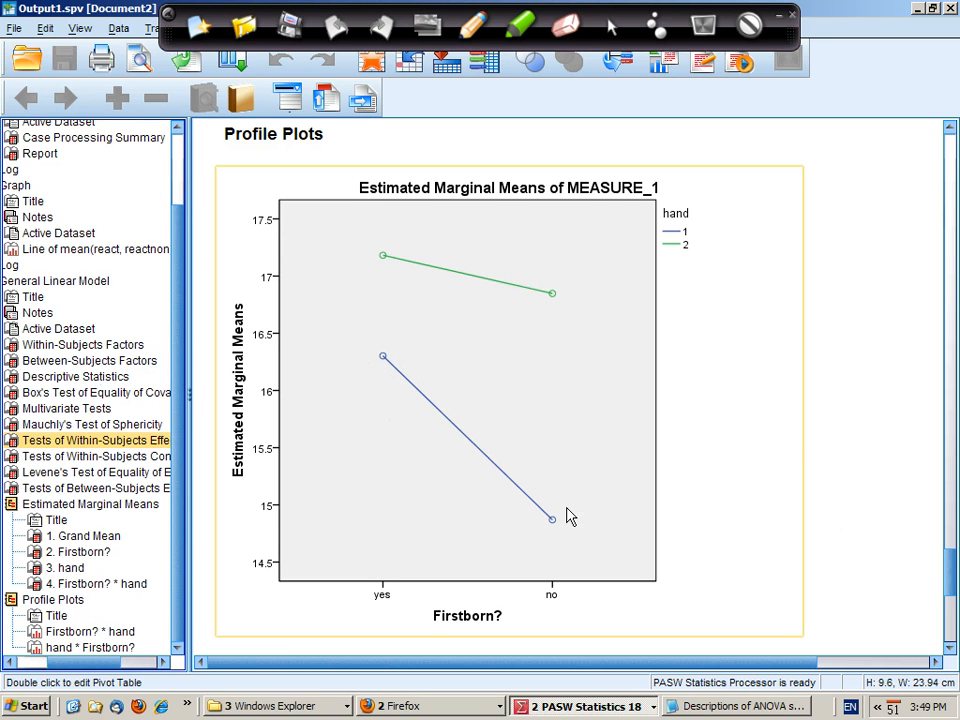
mouse_move(398, 362)
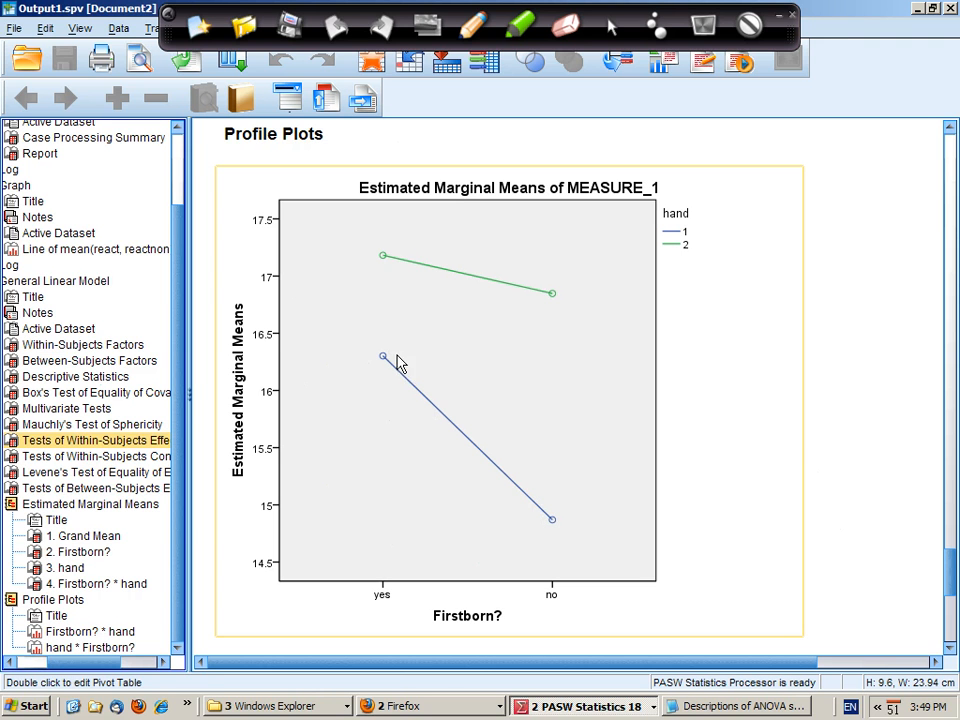
mouse_move(551, 419)
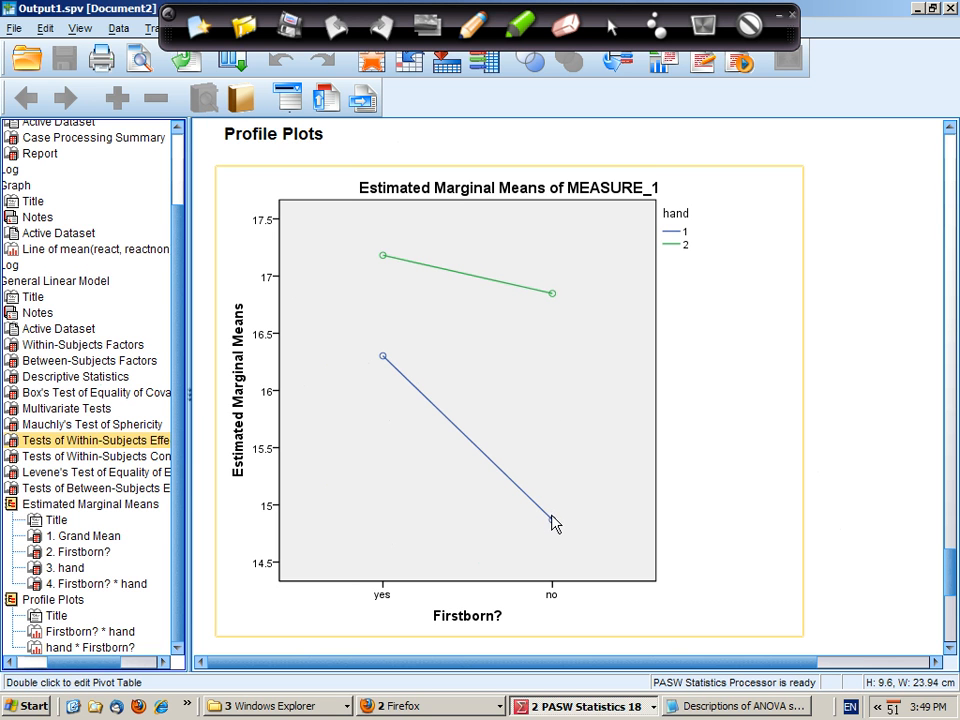
mouse_move(555, 532)
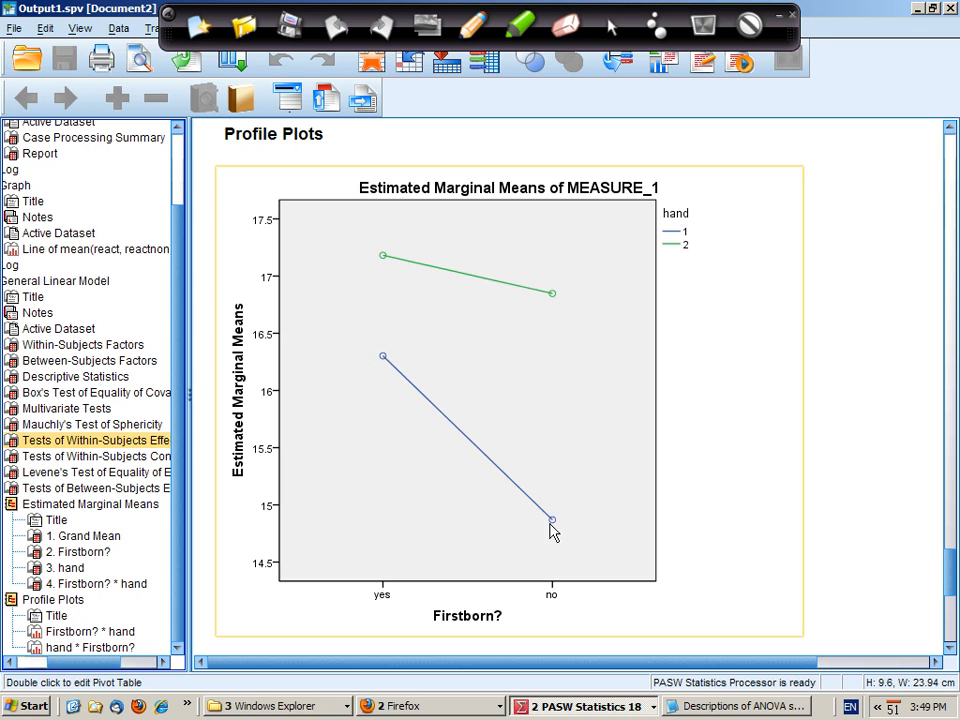
mouse_move(402, 365)
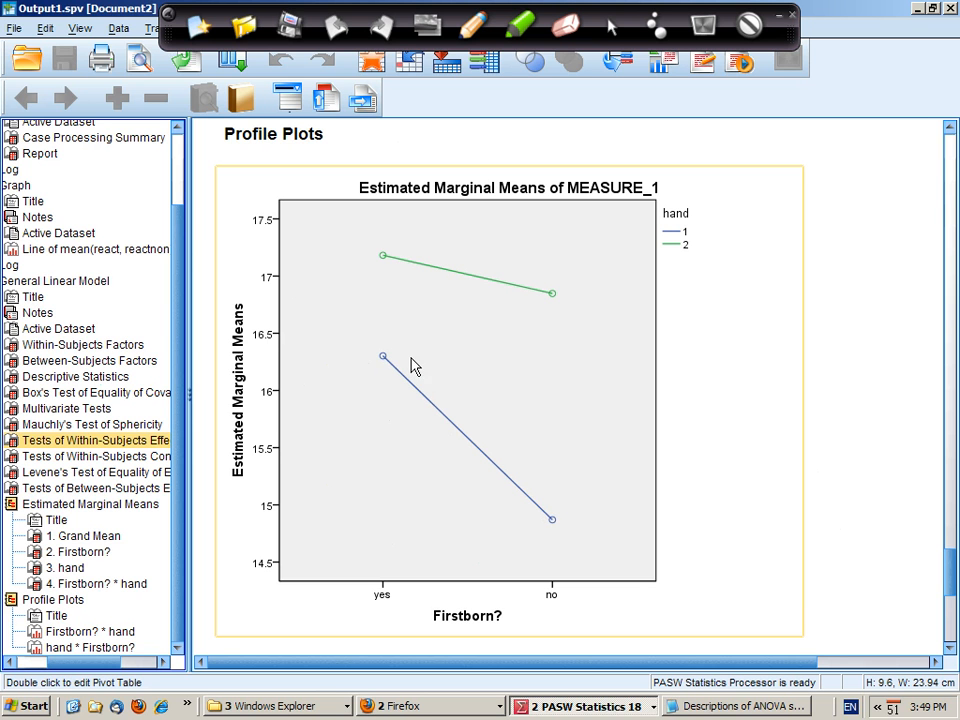
mouse_move(535, 437)
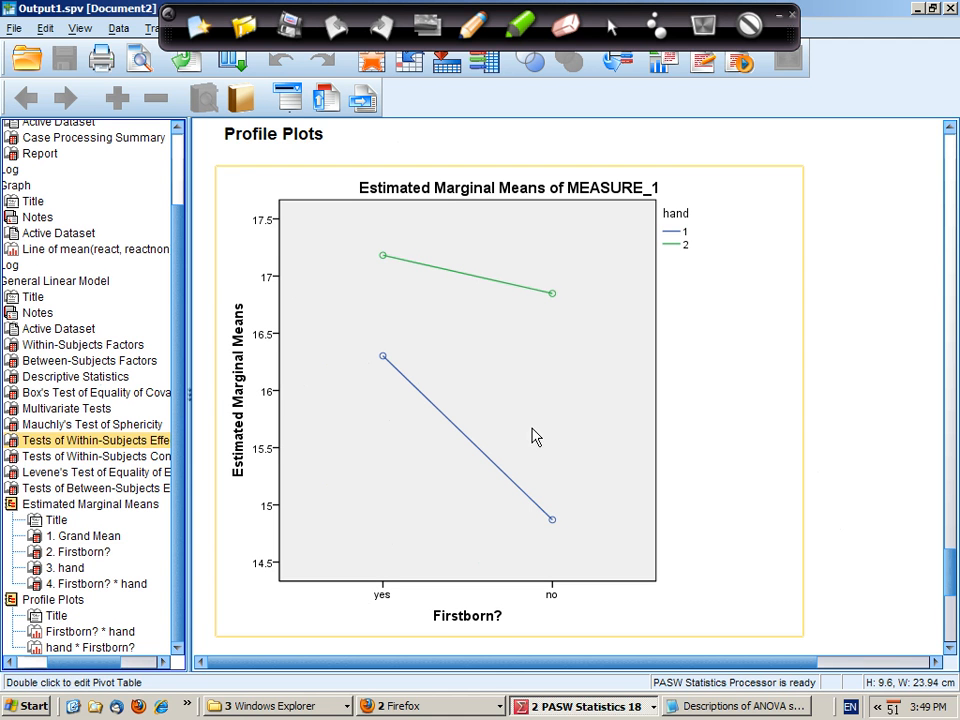
mouse_move(536, 534)
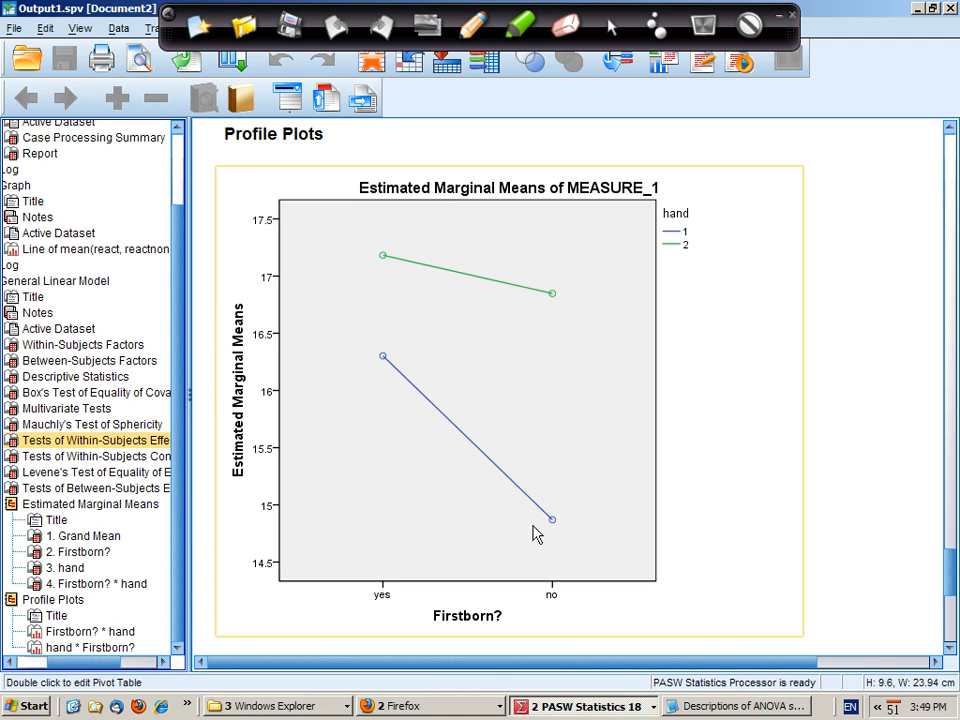
mouse_move(556, 528)
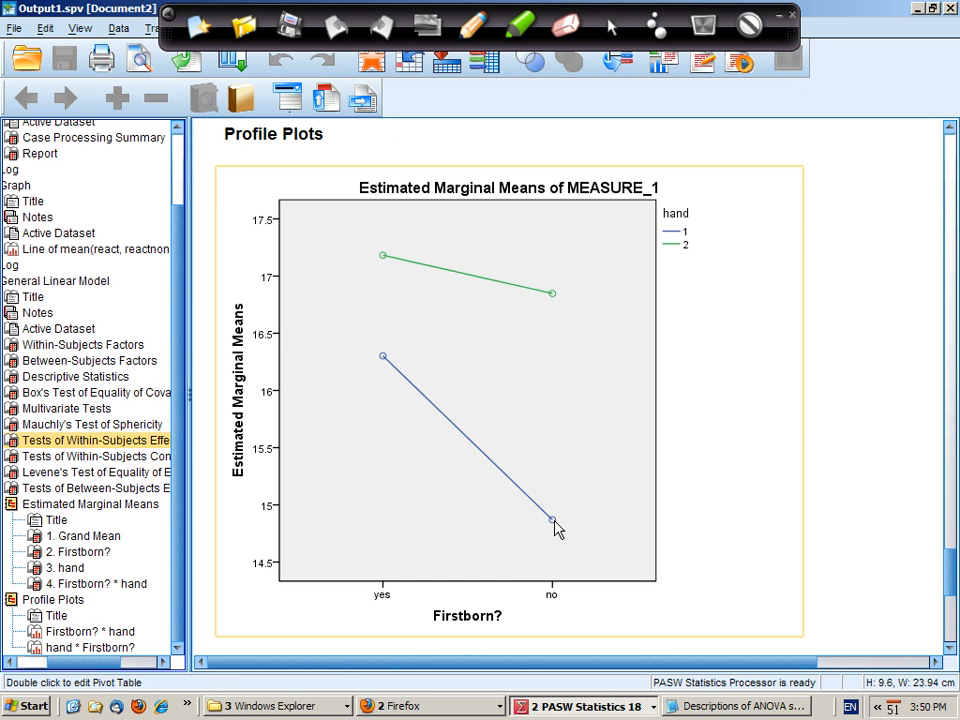
mouse_move(563, 517)
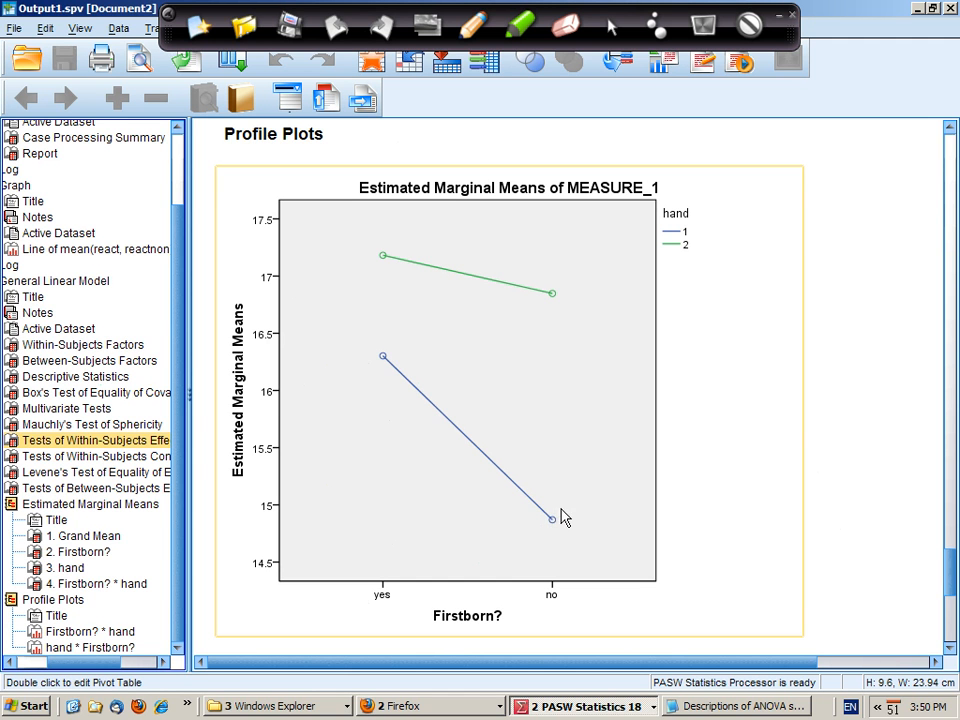
mouse_move(562, 538)
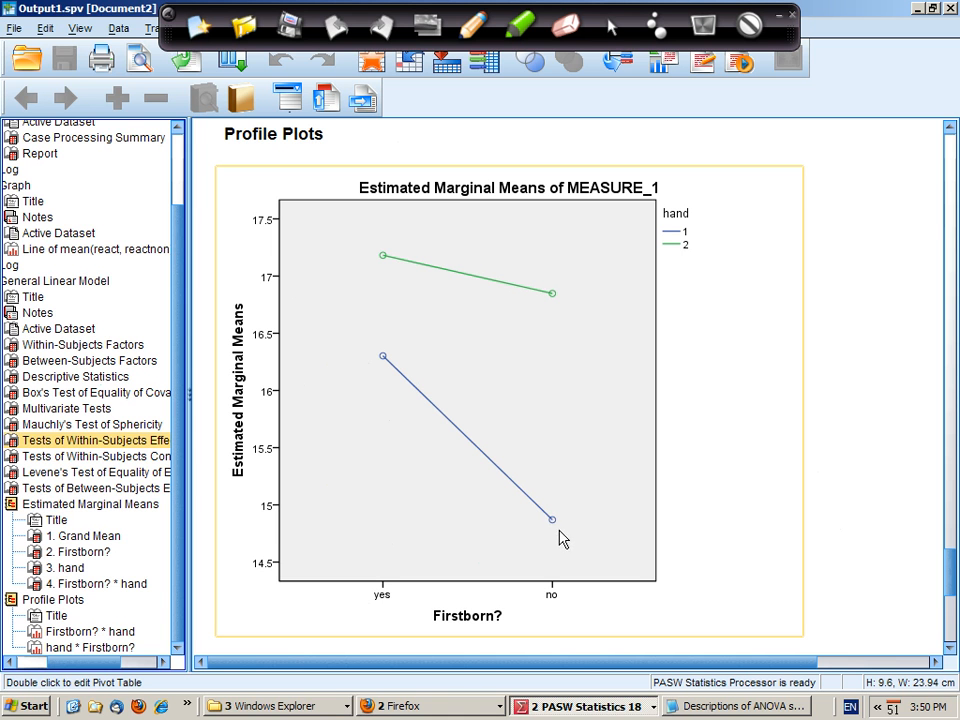
mouse_move(555, 520)
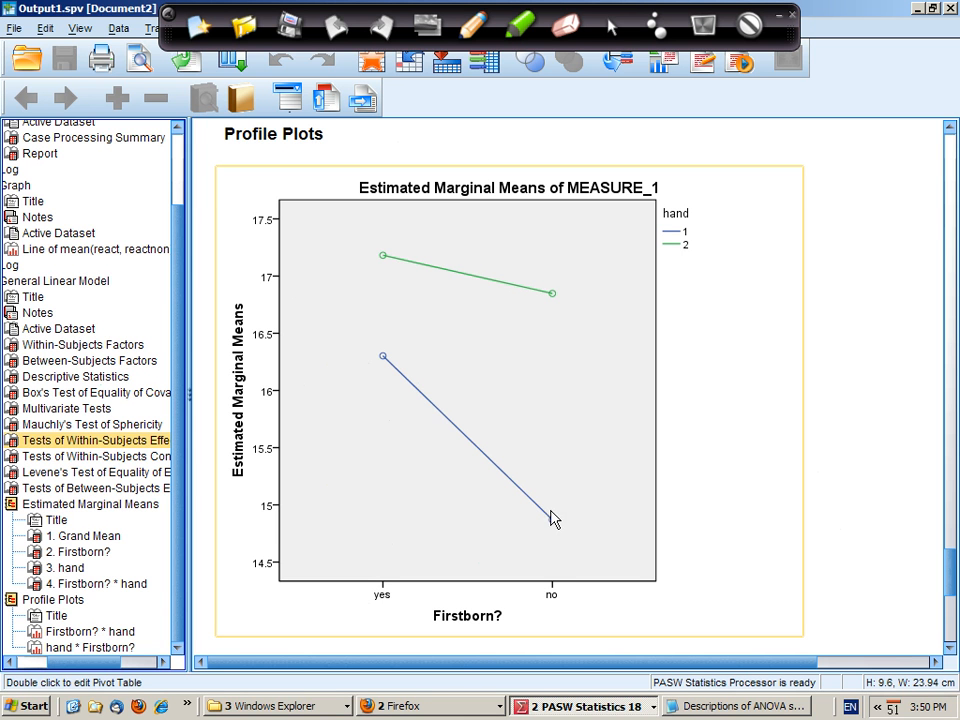